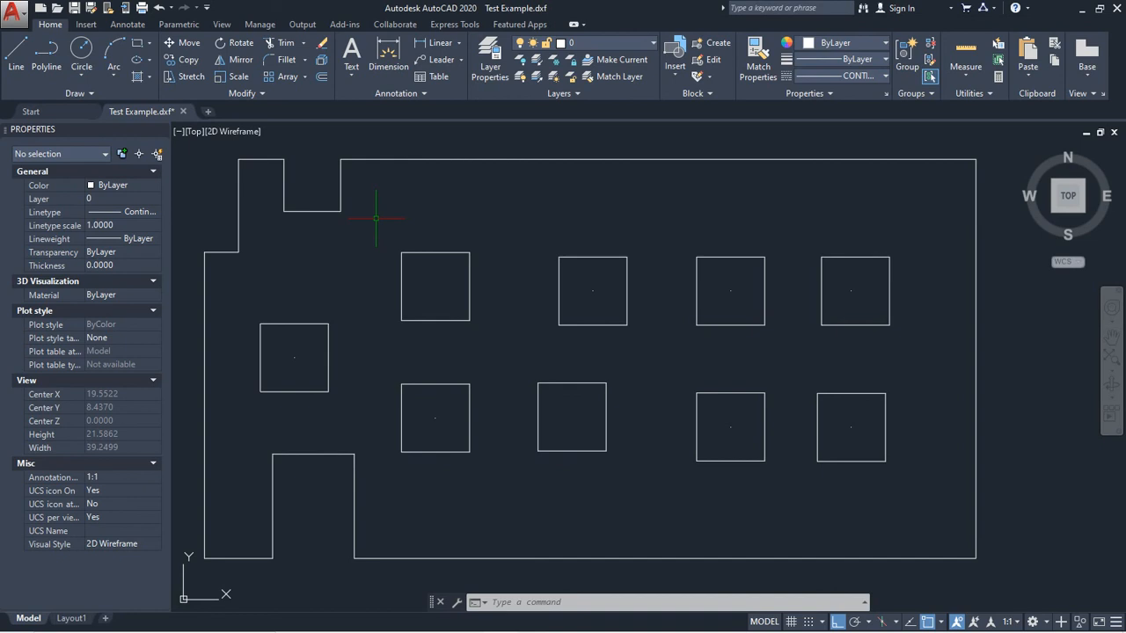
pyautogui.moveTo(343, 211)
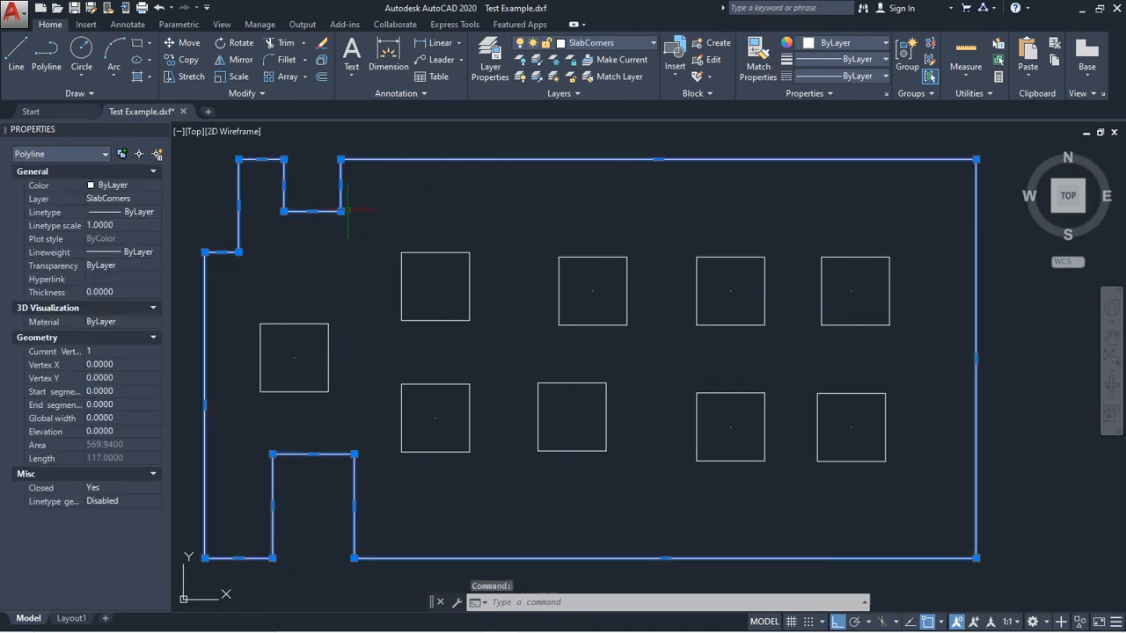
pyautogui.moveTo(475, 259)
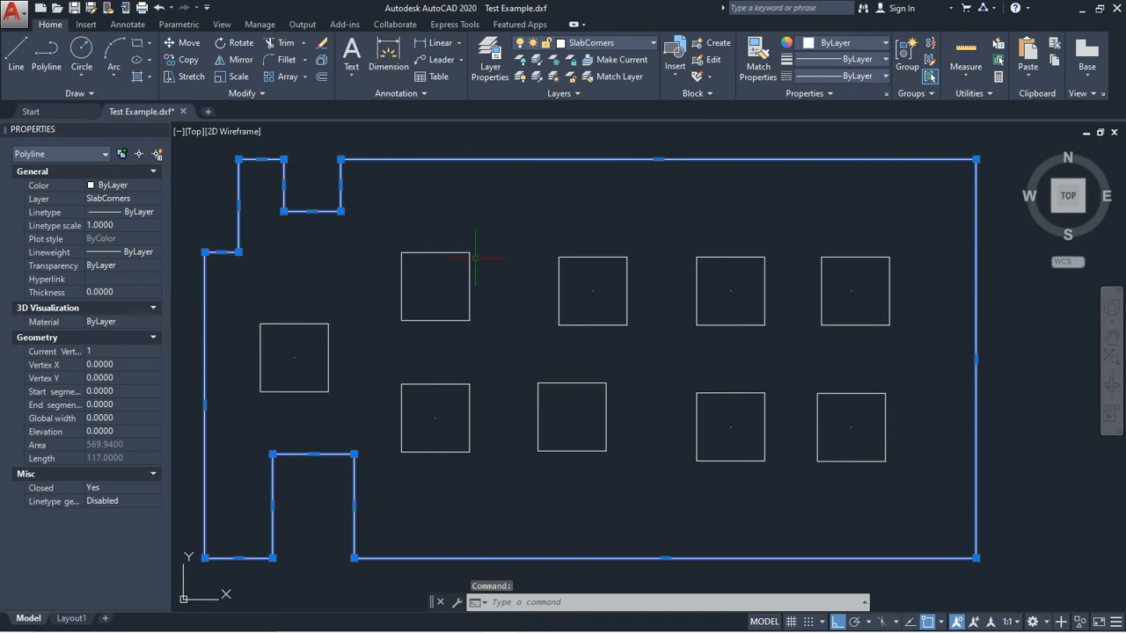
# Check the layers of the square openings and their inner reference points.
pyautogui.click(435, 285)
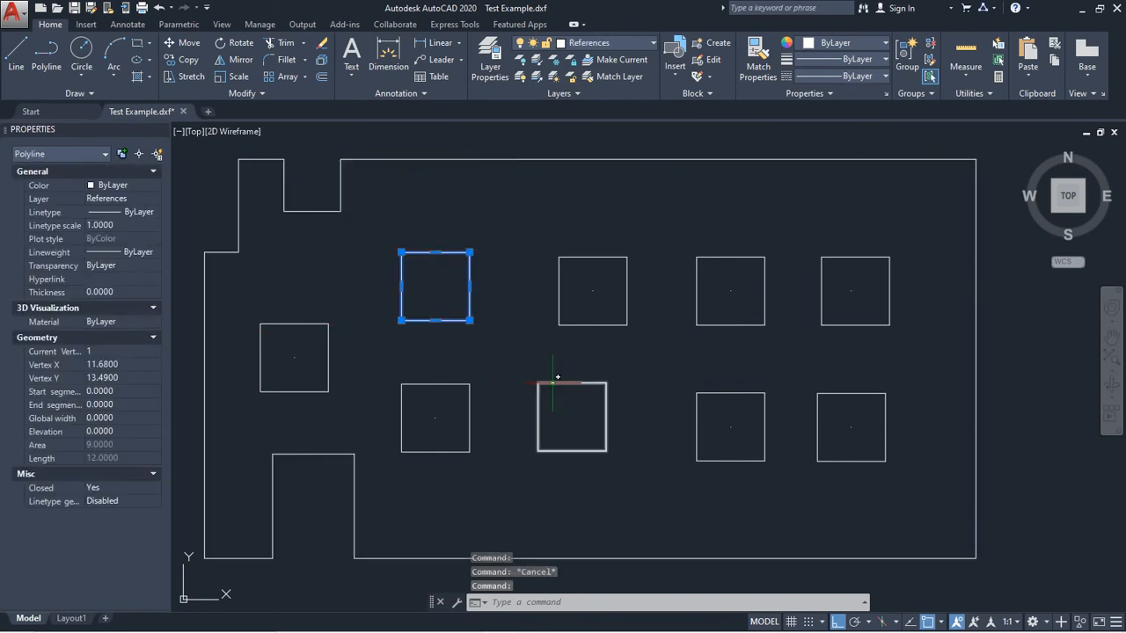
pyautogui.press('Escape')
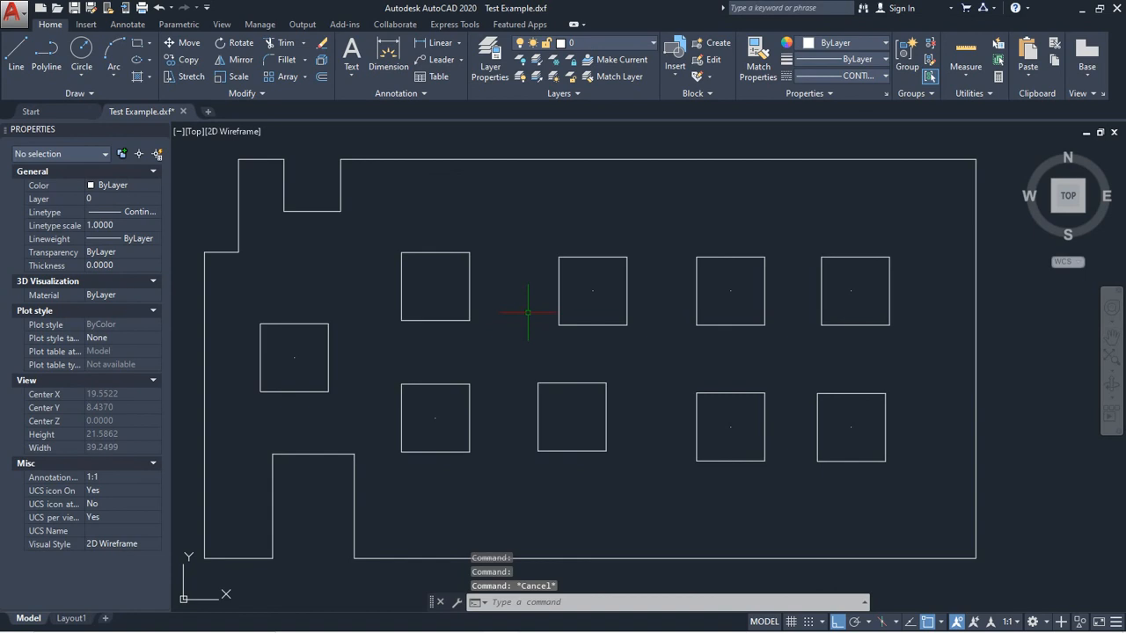
pyautogui.click(592, 290)
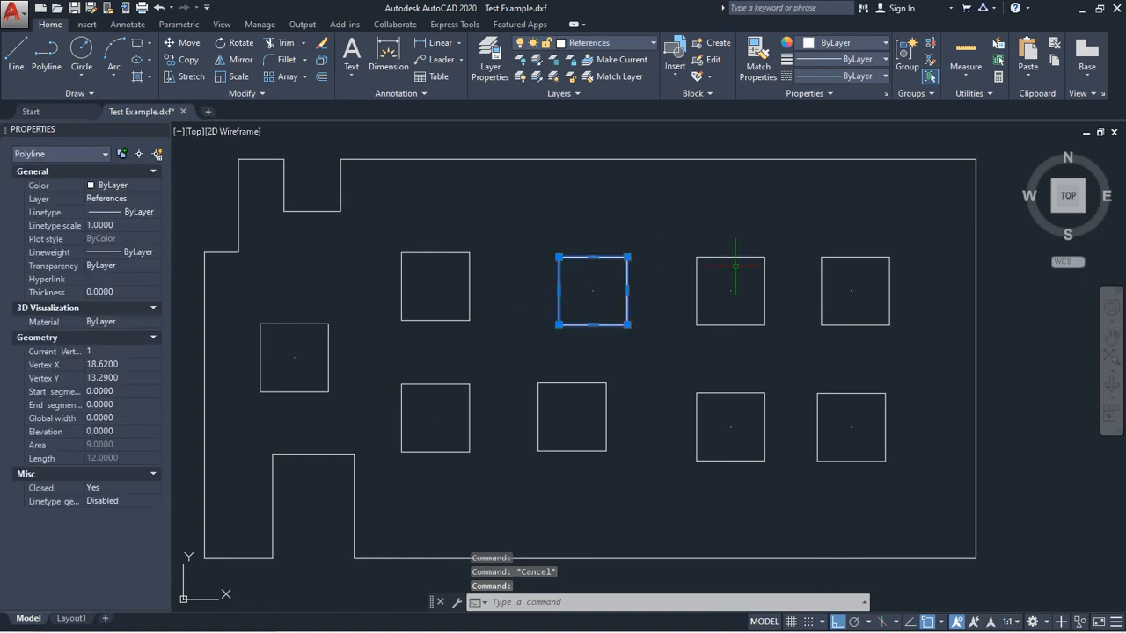
pyautogui.press('Escape')
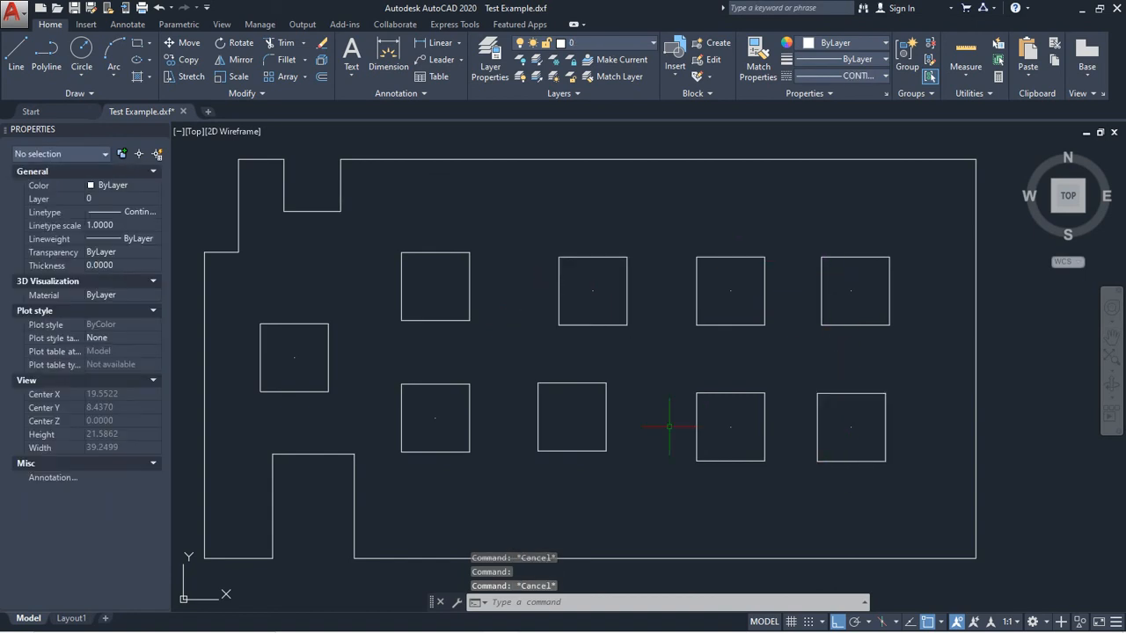
pyautogui.click(295, 357)
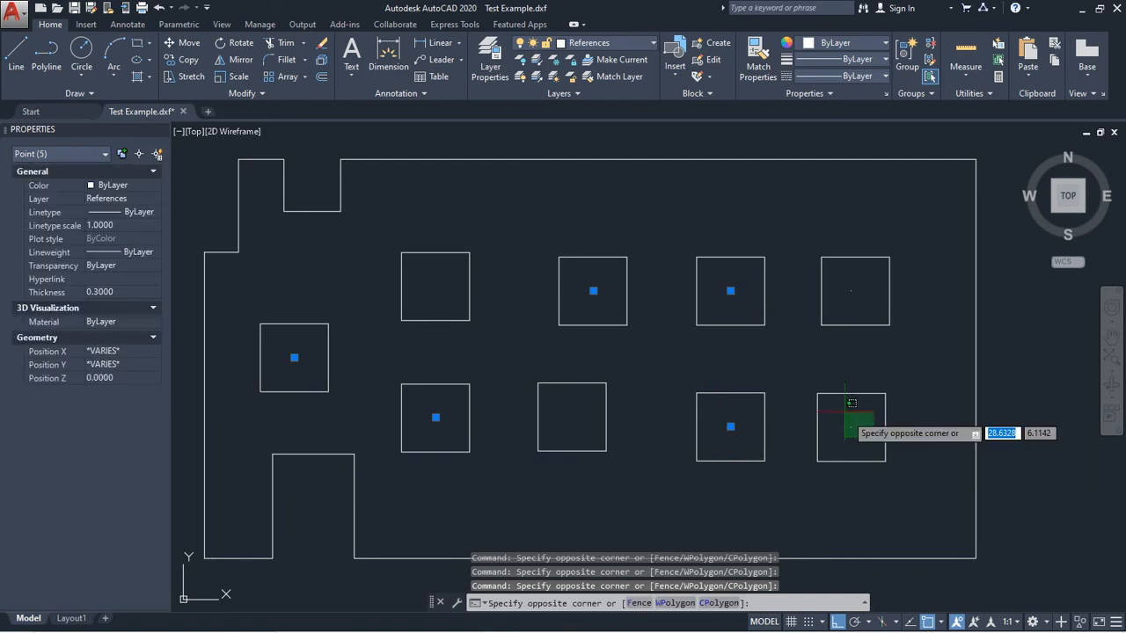
pyautogui.press('Escape')
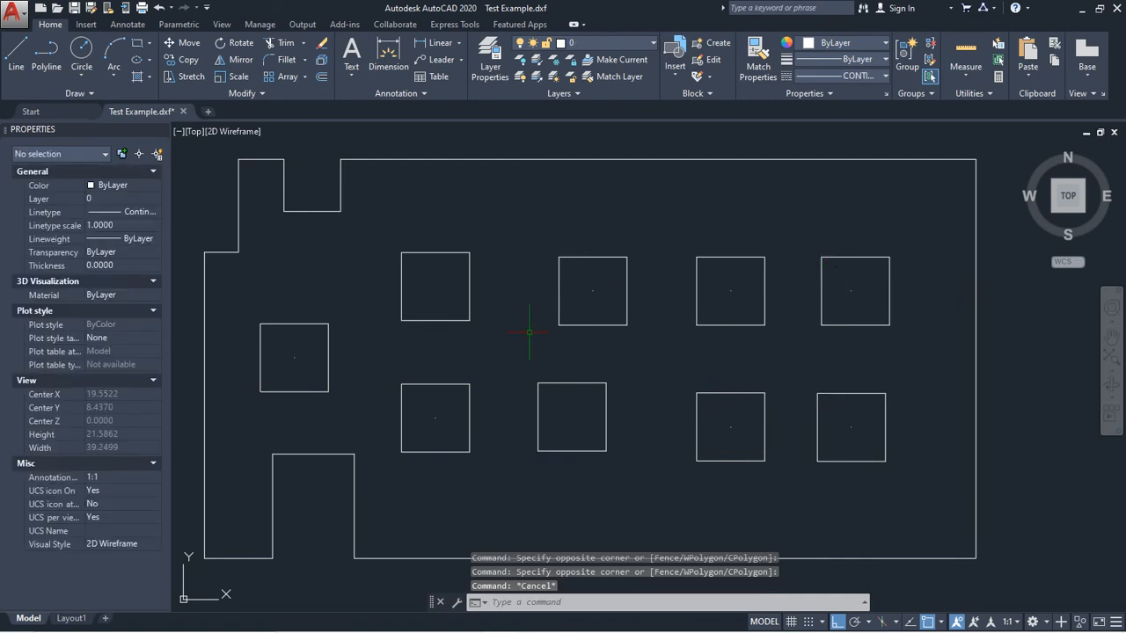
pyautogui.moveTo(737, 335)
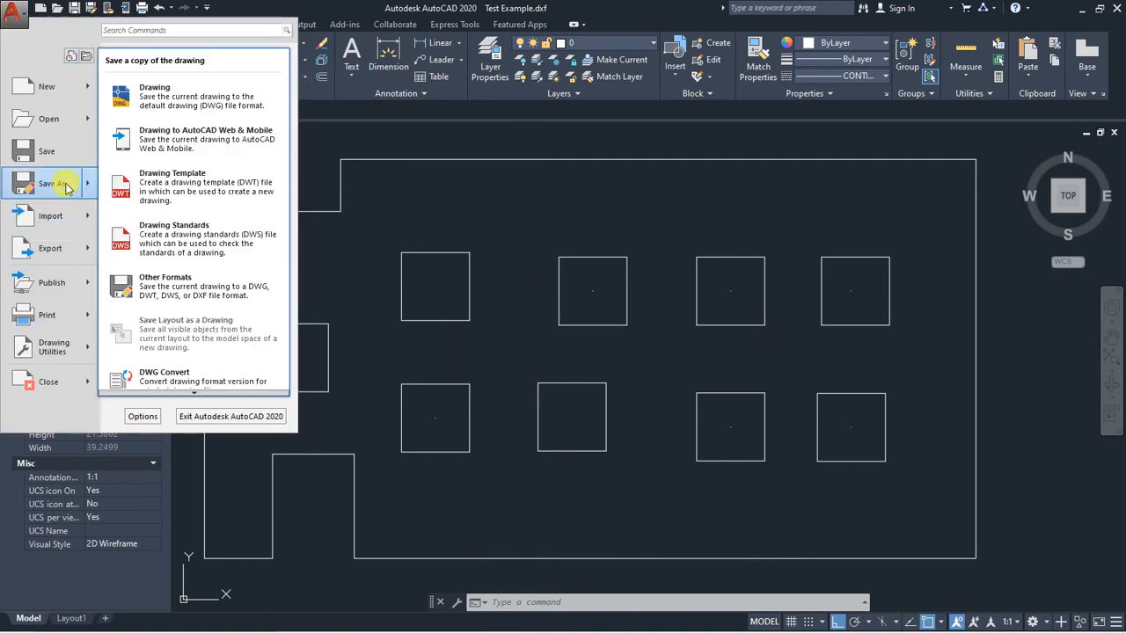
# Save the drawing over Test Example.dxf in AutoCAD 2010/LT2010 DXF format.
pyautogui.click(576, 312)
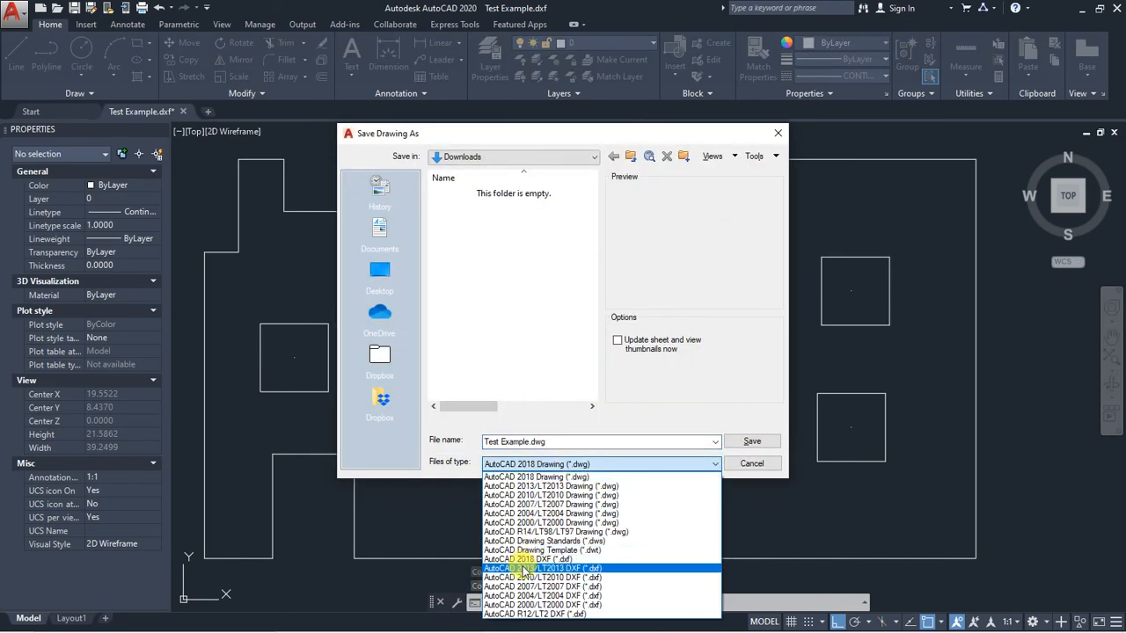
pyautogui.click(542, 568)
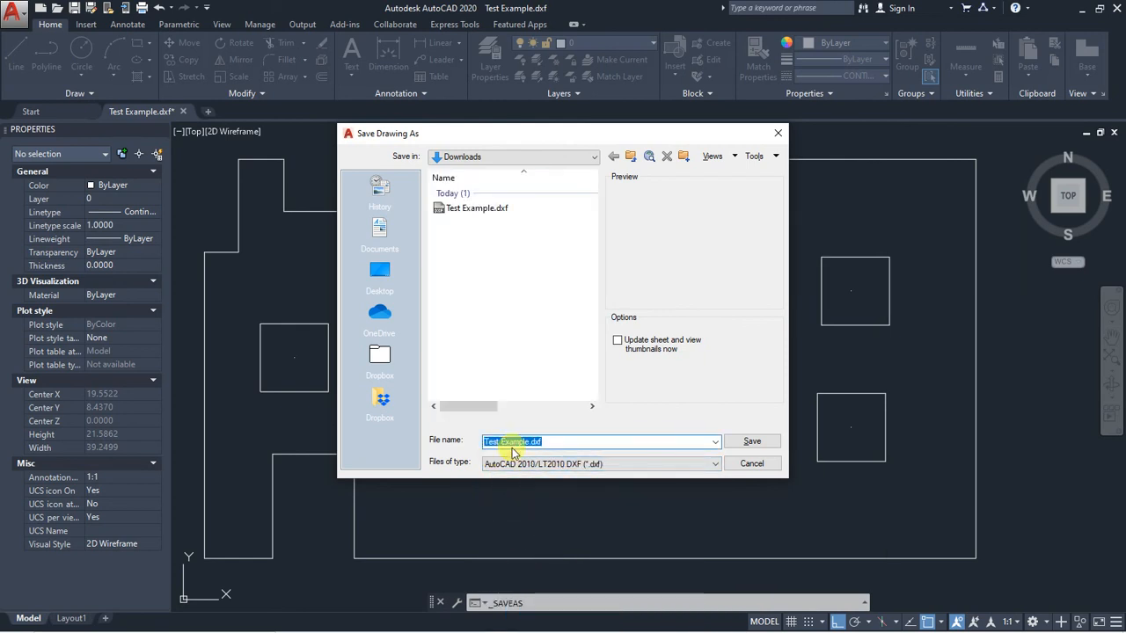
pyautogui.click(752, 441)
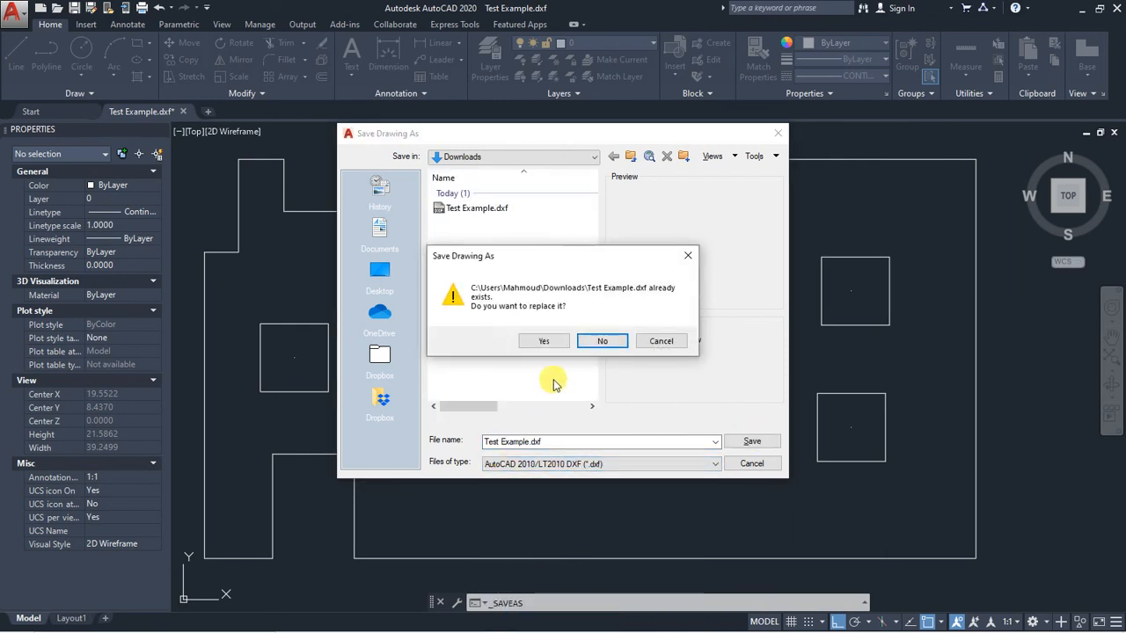
pyautogui.click(543, 340)
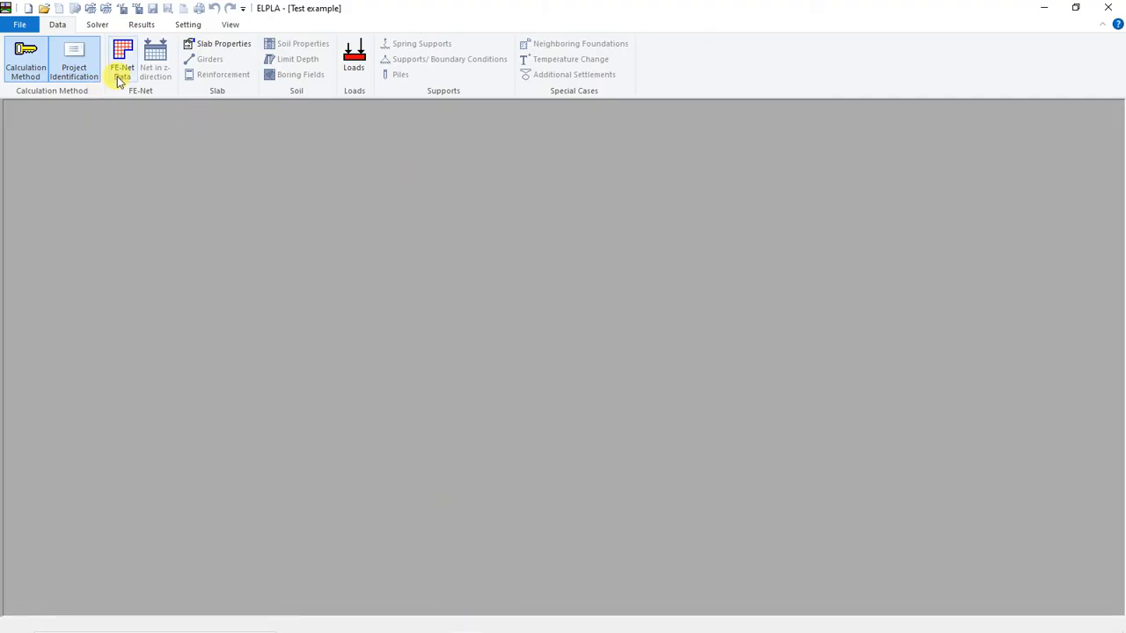
pyautogui.moveTo(145, 140)
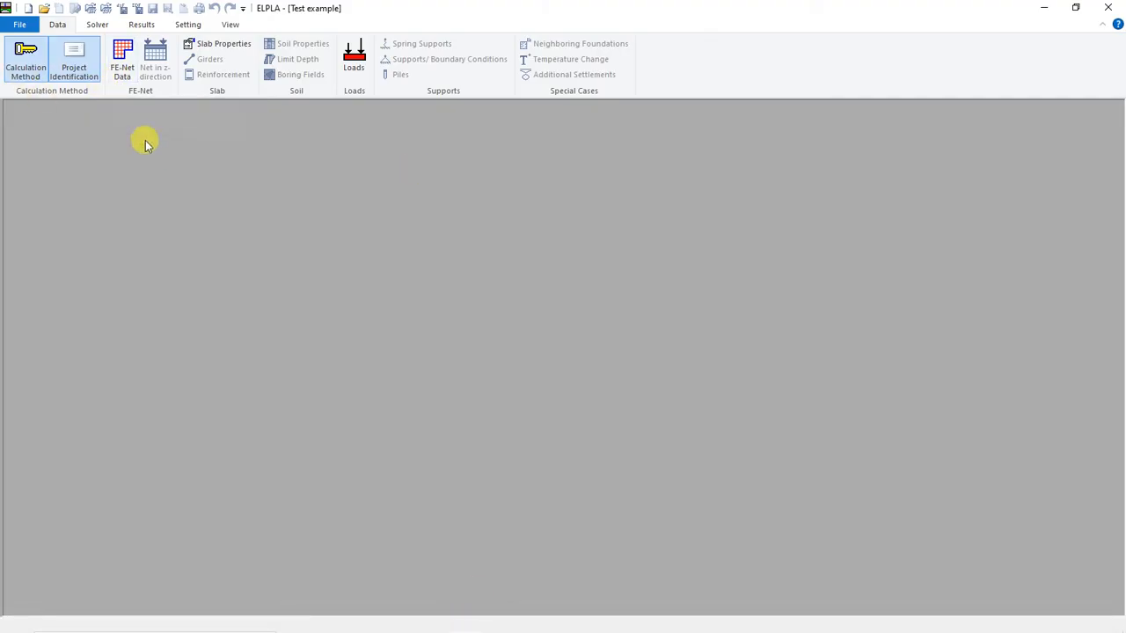
pyautogui.moveTo(122, 62)
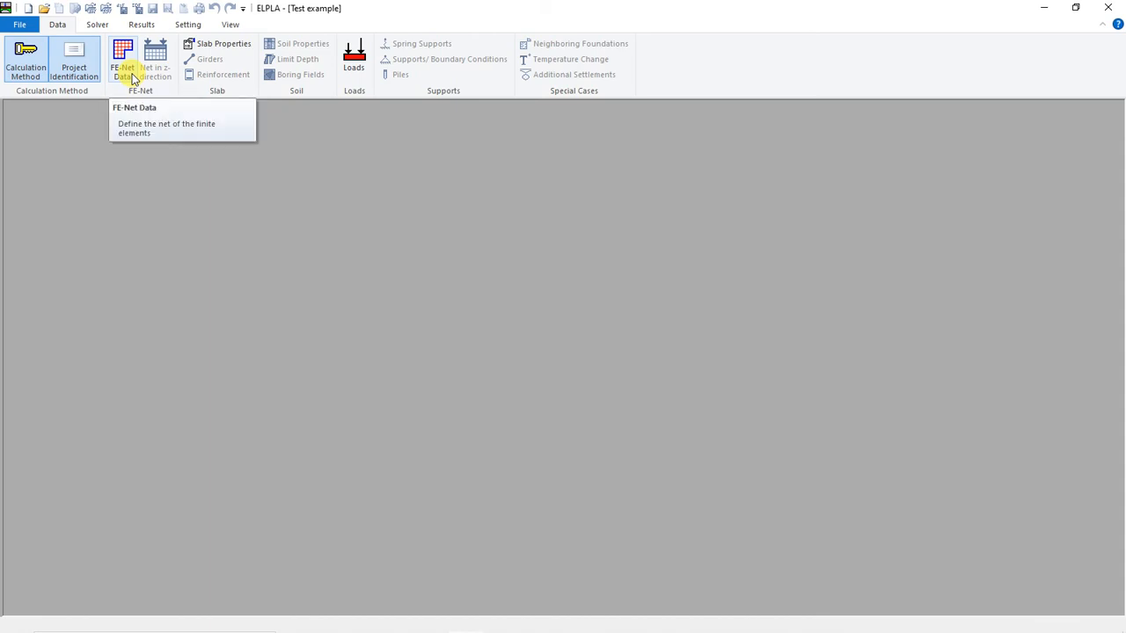
# Open ELPLA's FE-Net Data editor from the Data tab.
pyautogui.click(122, 61)
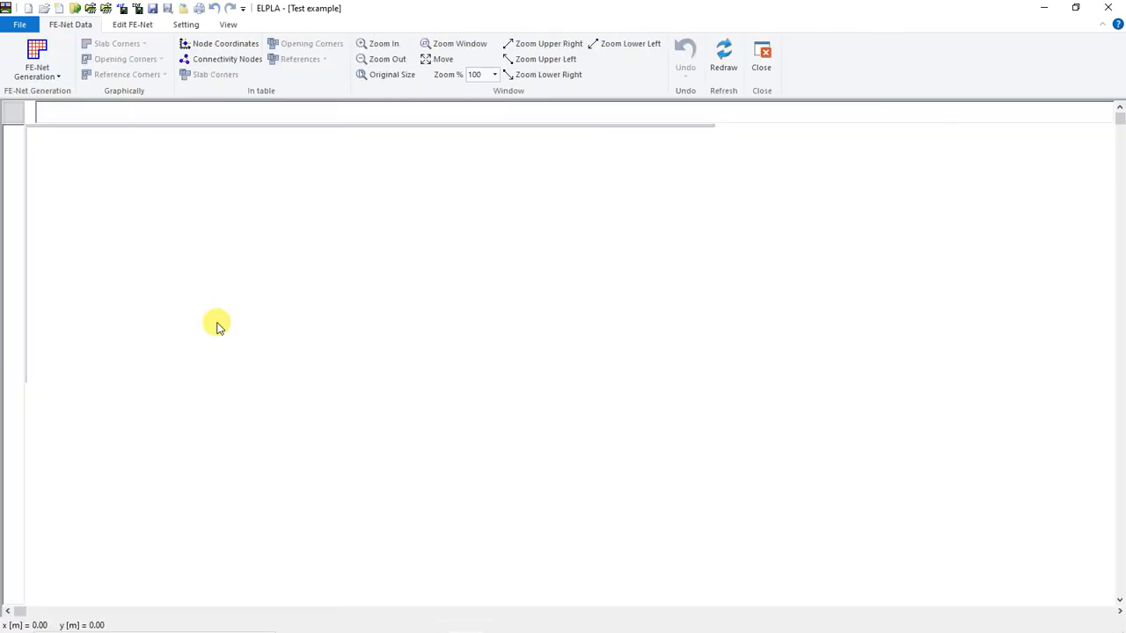
pyautogui.click(37, 67)
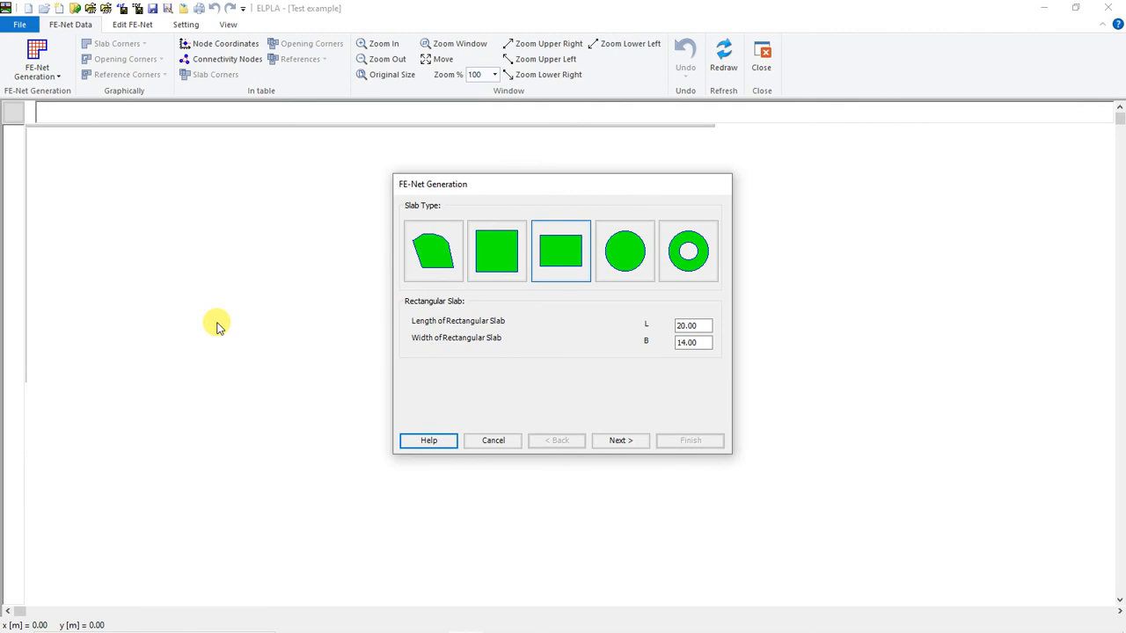
pyautogui.moveTo(452, 298)
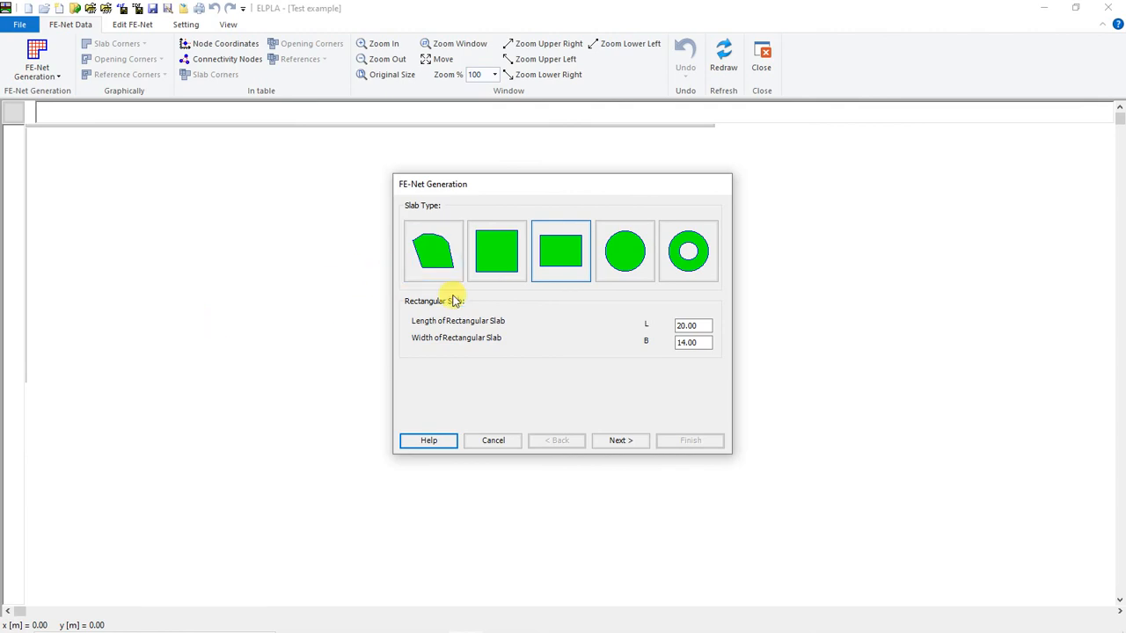
pyautogui.moveTo(435, 277)
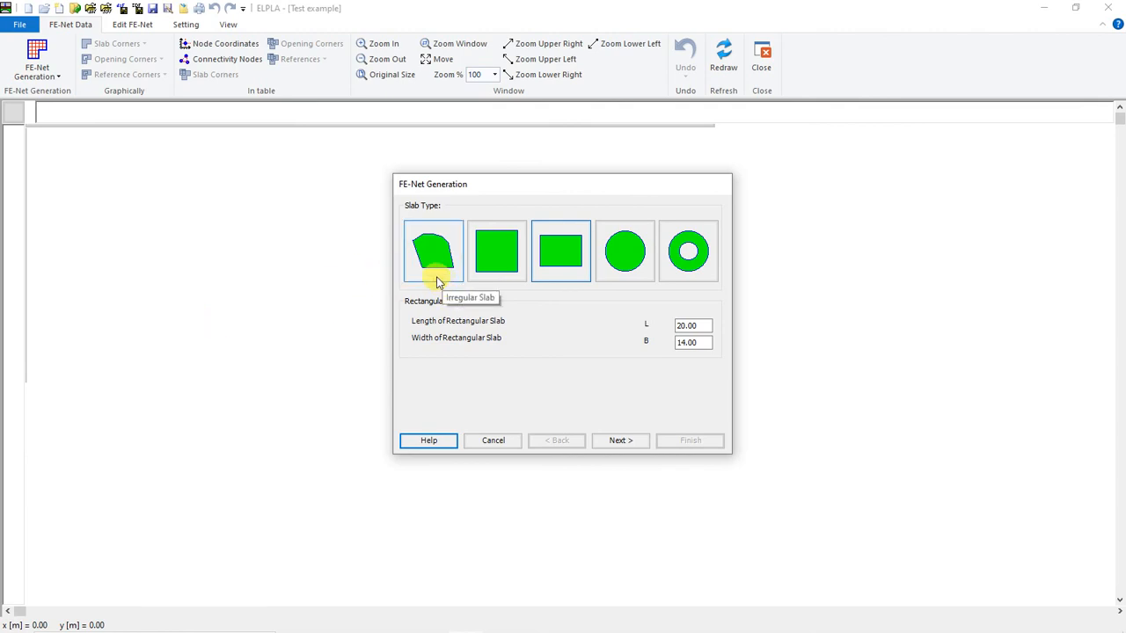
pyautogui.moveTo(449, 289)
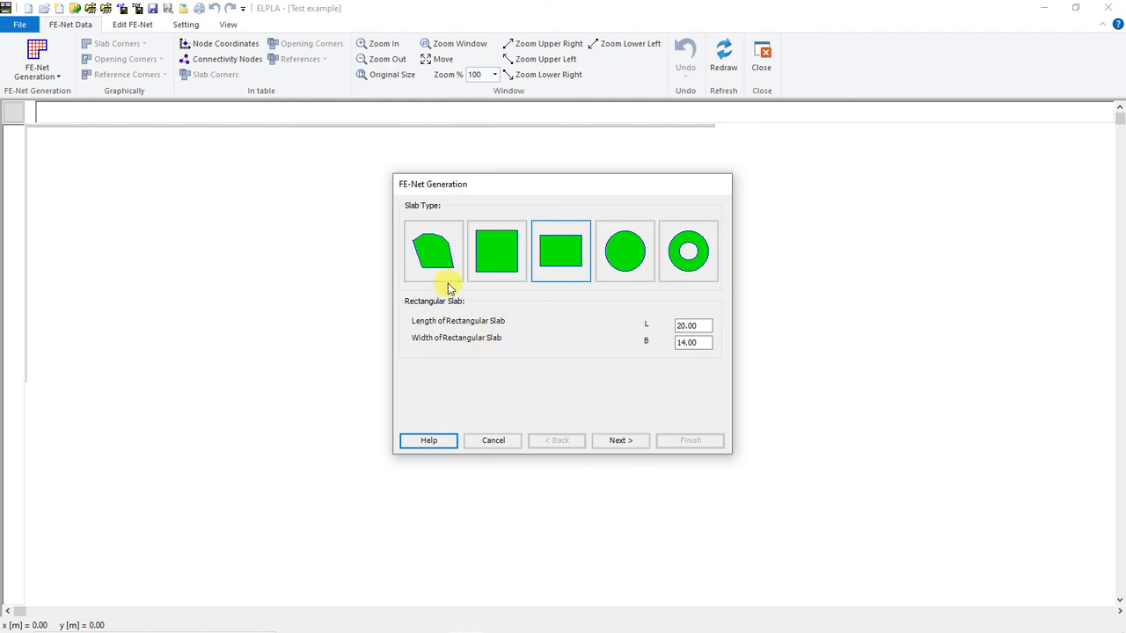
pyautogui.click(432, 250)
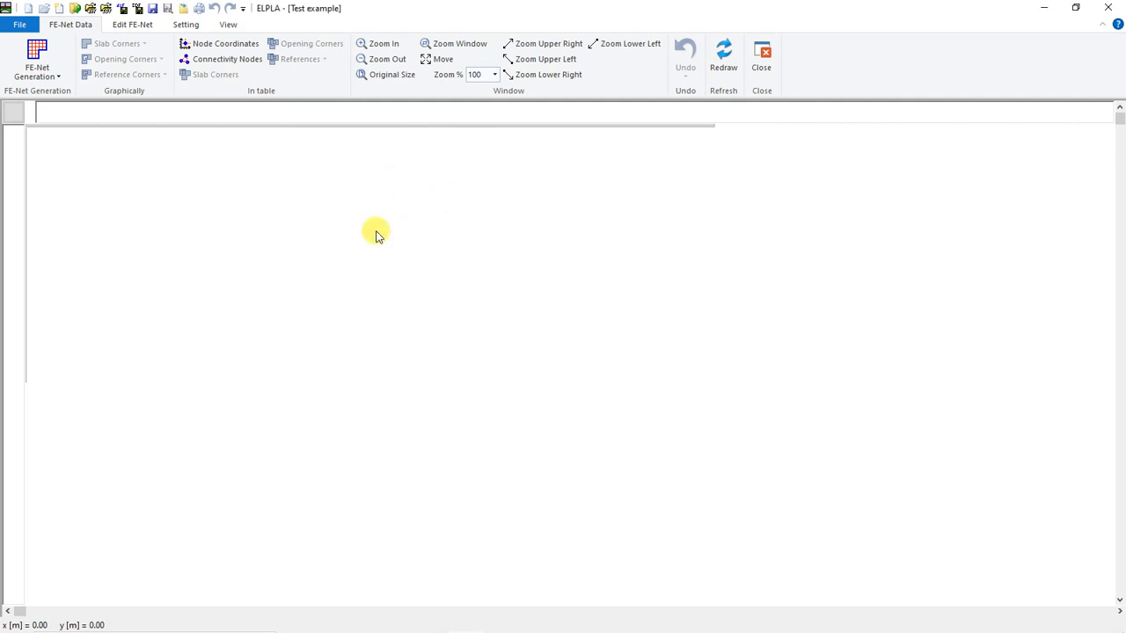
pyautogui.moveTo(91, 20)
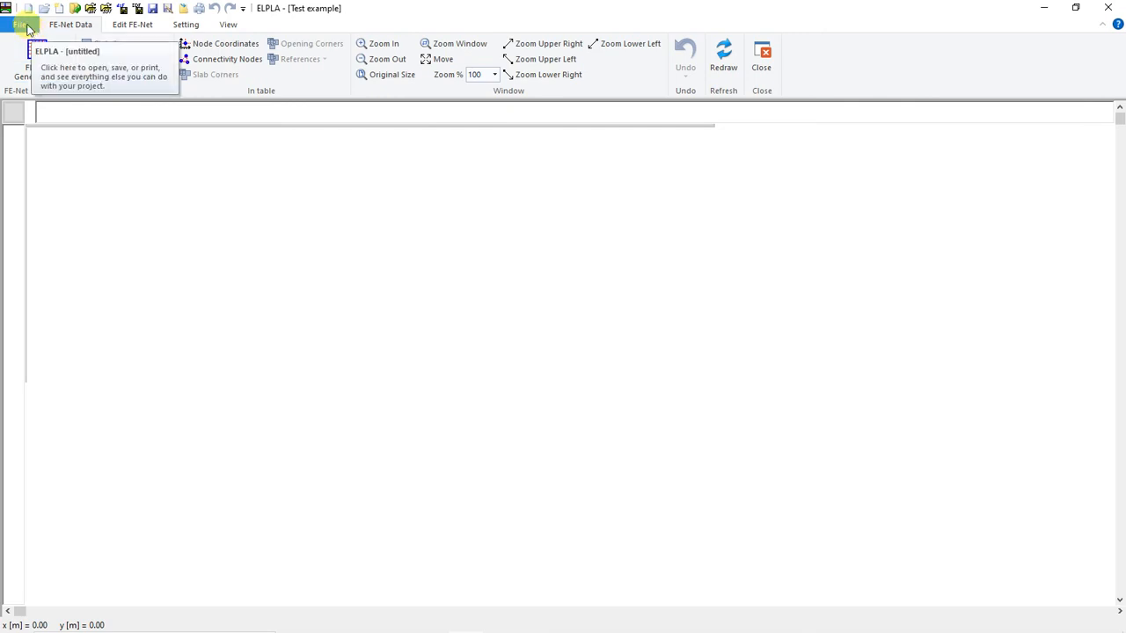
# Import Test Example.dxf from the Downloads folder as a DXF file.
pyautogui.click(19, 24)
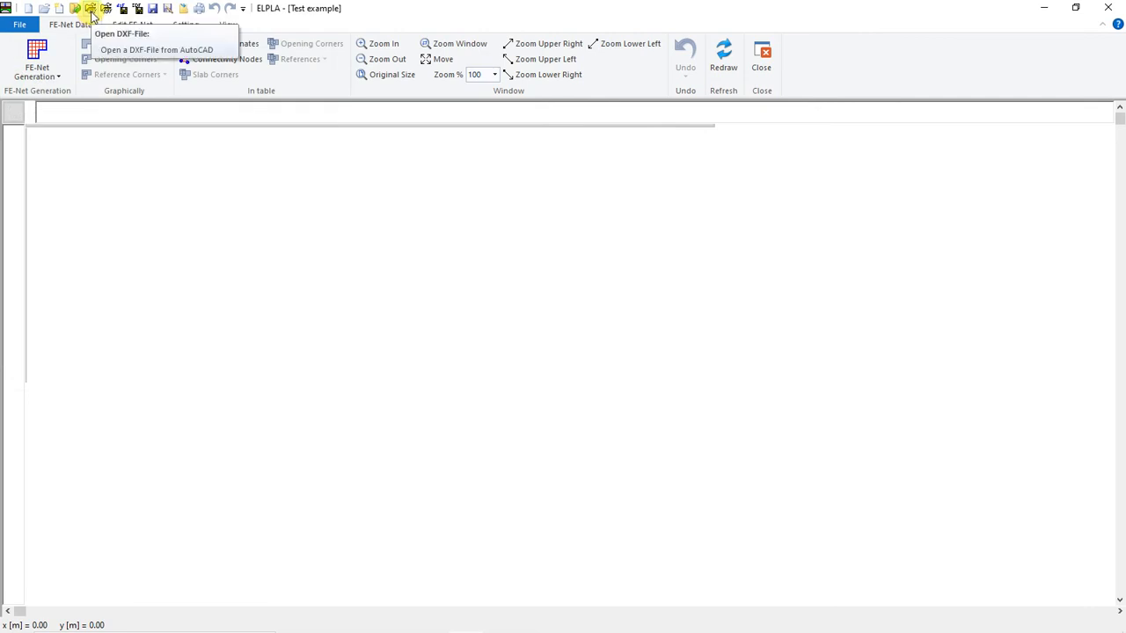
pyautogui.click(121, 34)
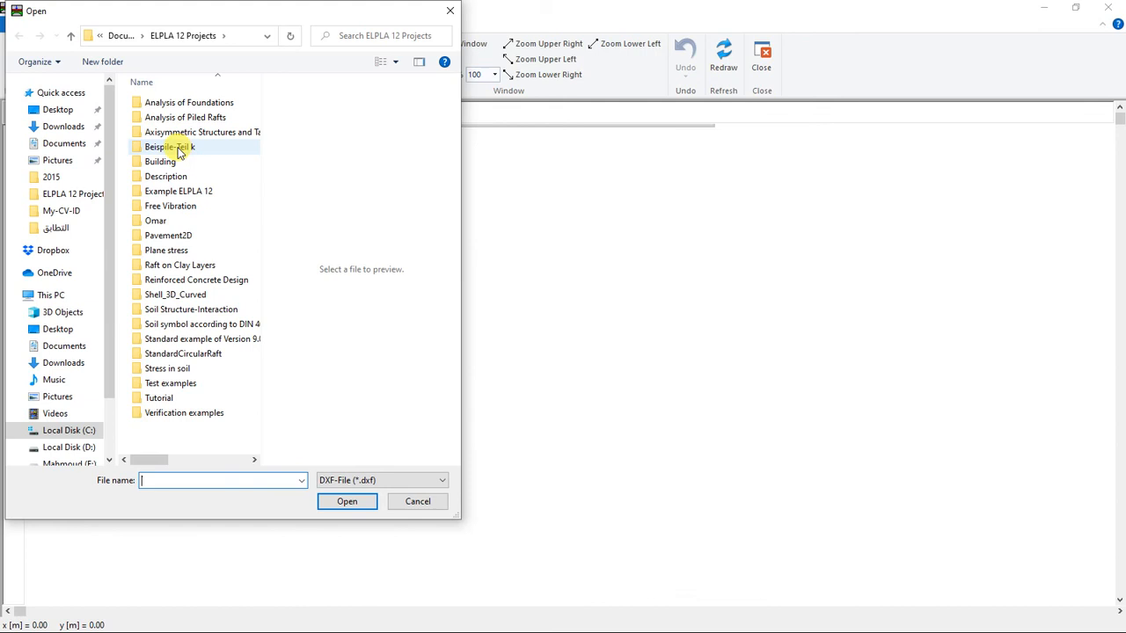
pyautogui.click(63, 126)
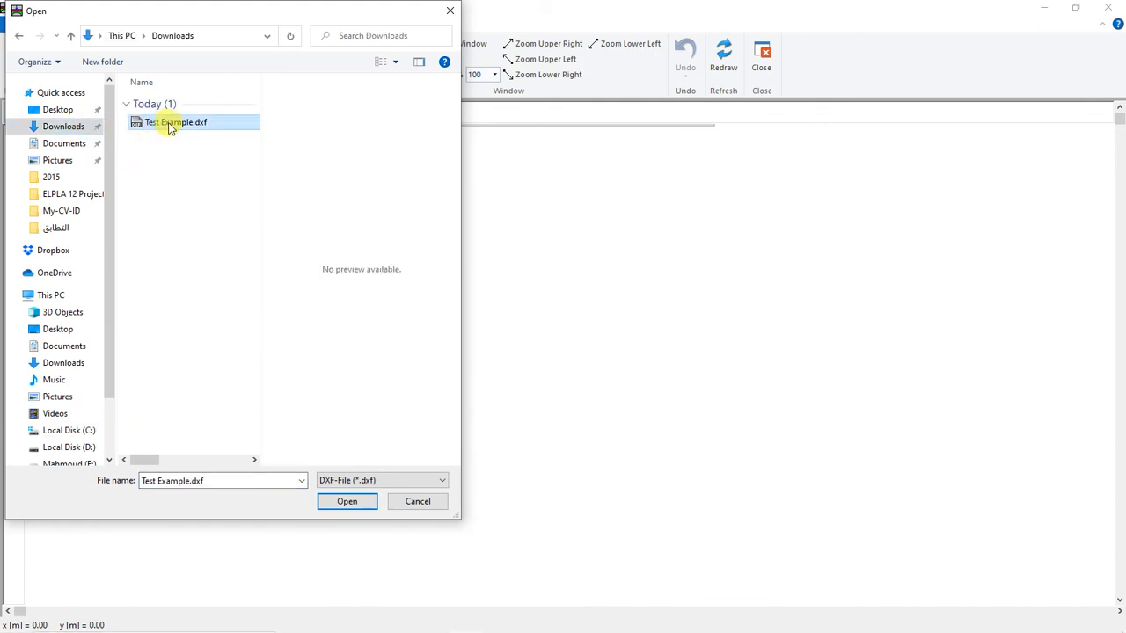
pyautogui.click(346, 501)
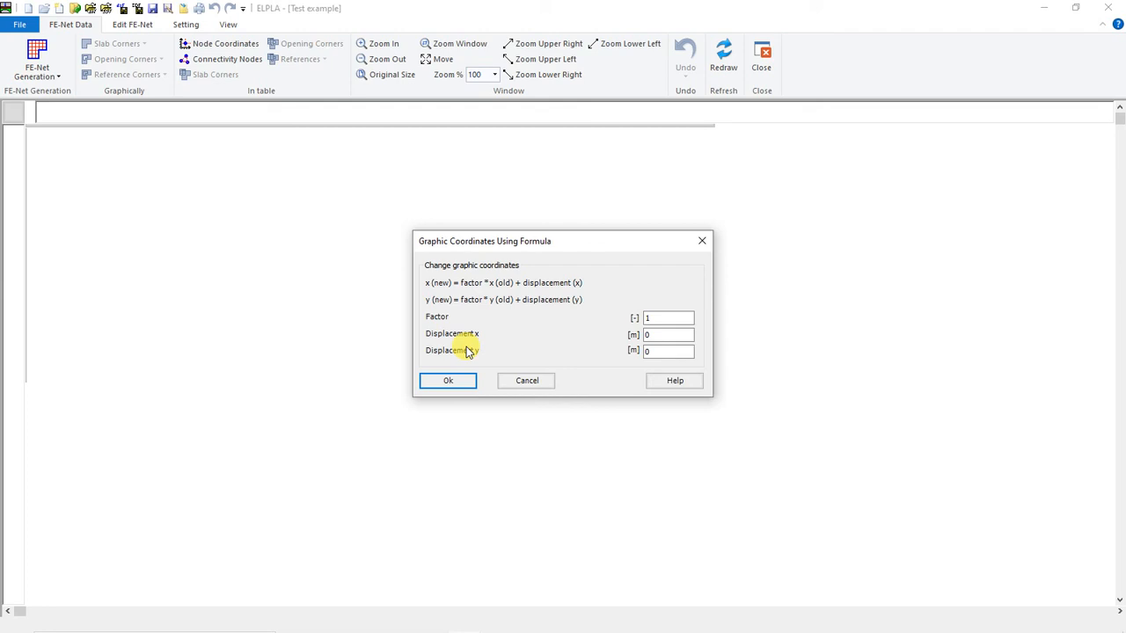
pyautogui.moveTo(536, 324)
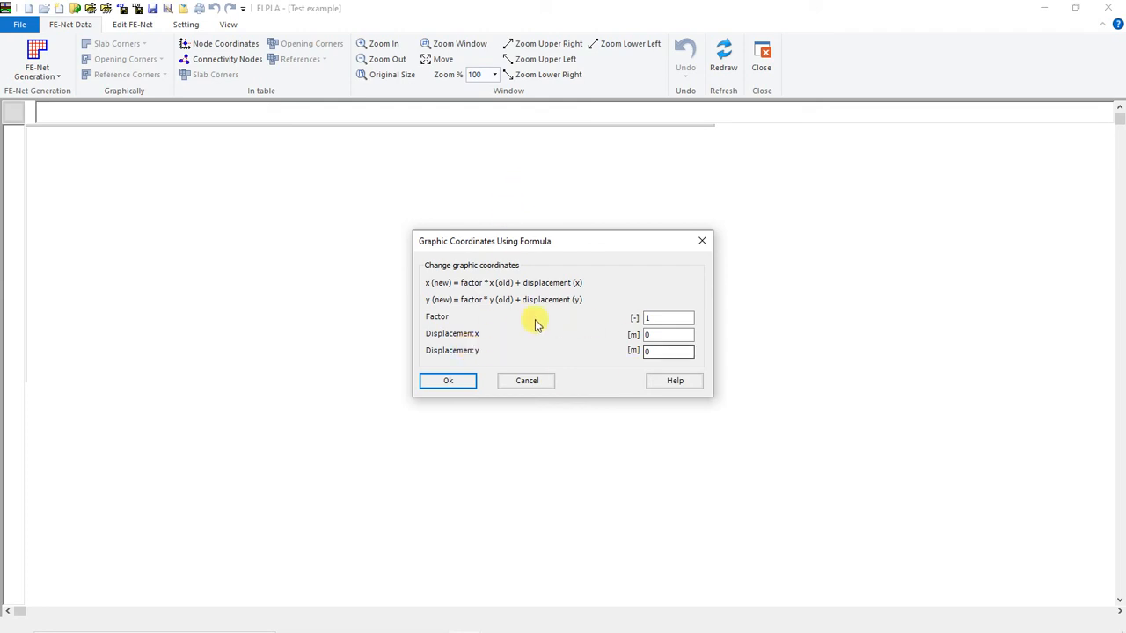
pyautogui.moveTo(473, 282)
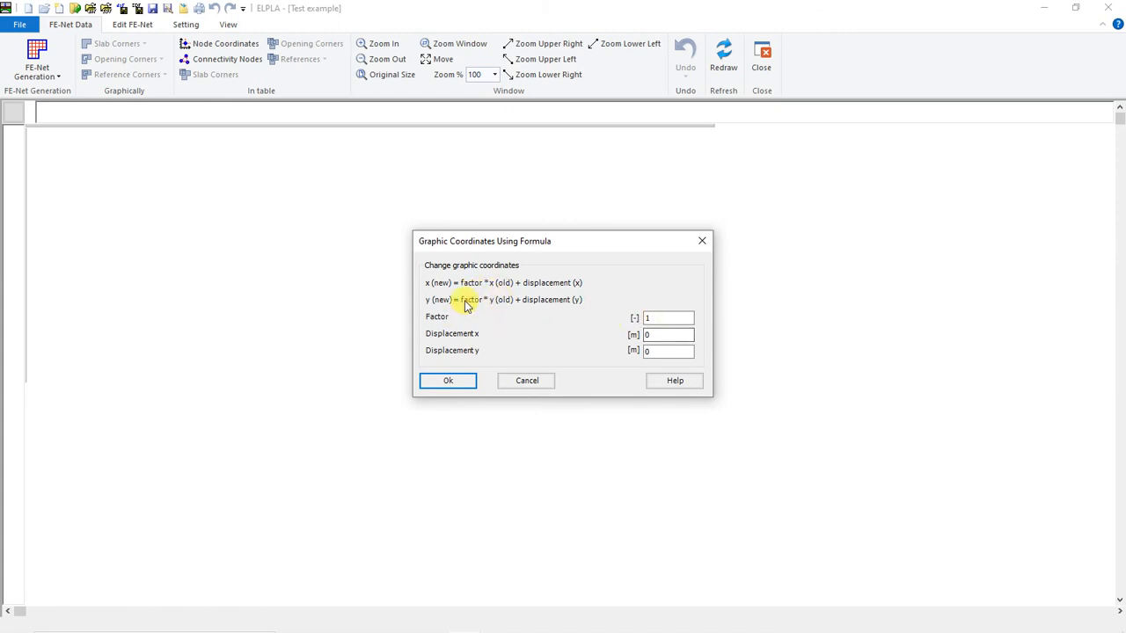
pyautogui.moveTo(532, 299)
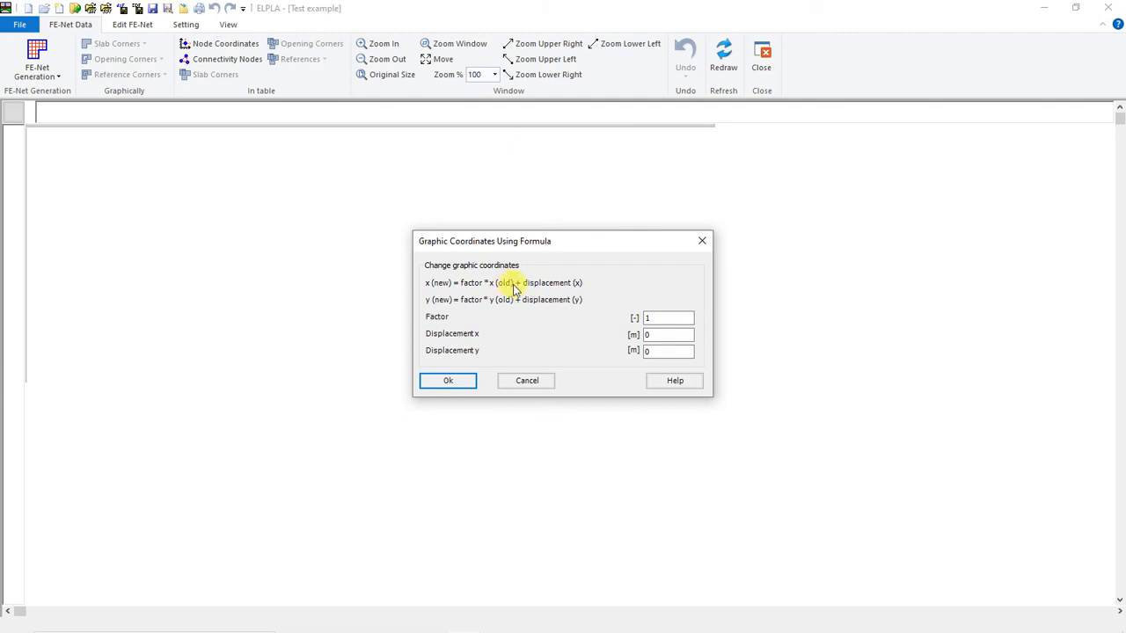
pyautogui.moveTo(510, 304)
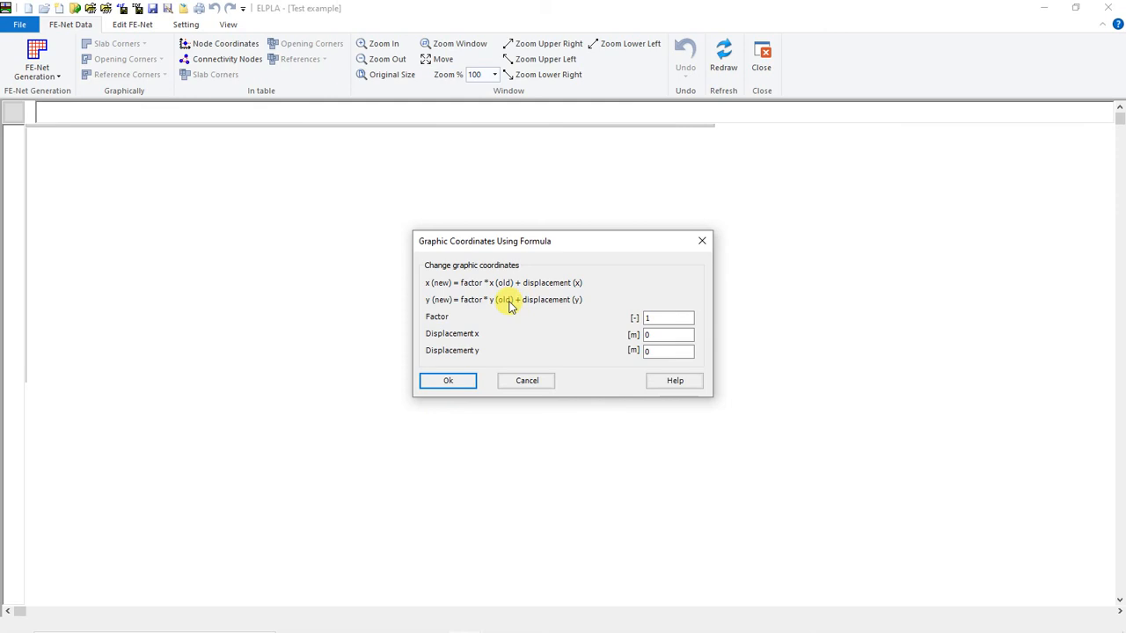
pyautogui.moveTo(550, 316)
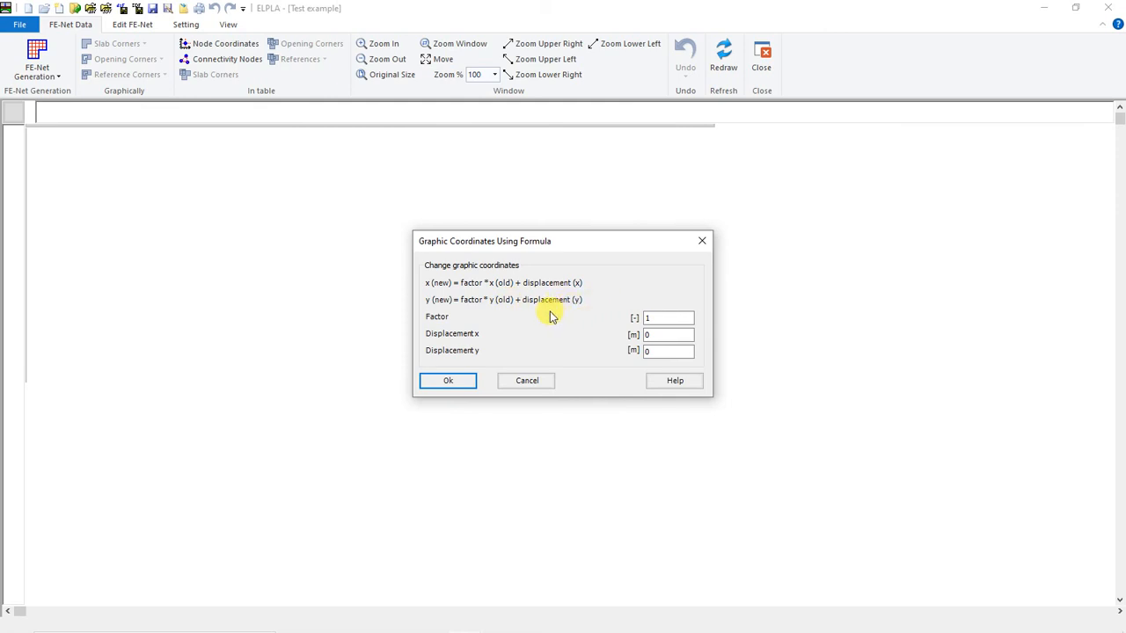
pyautogui.moveTo(544, 370)
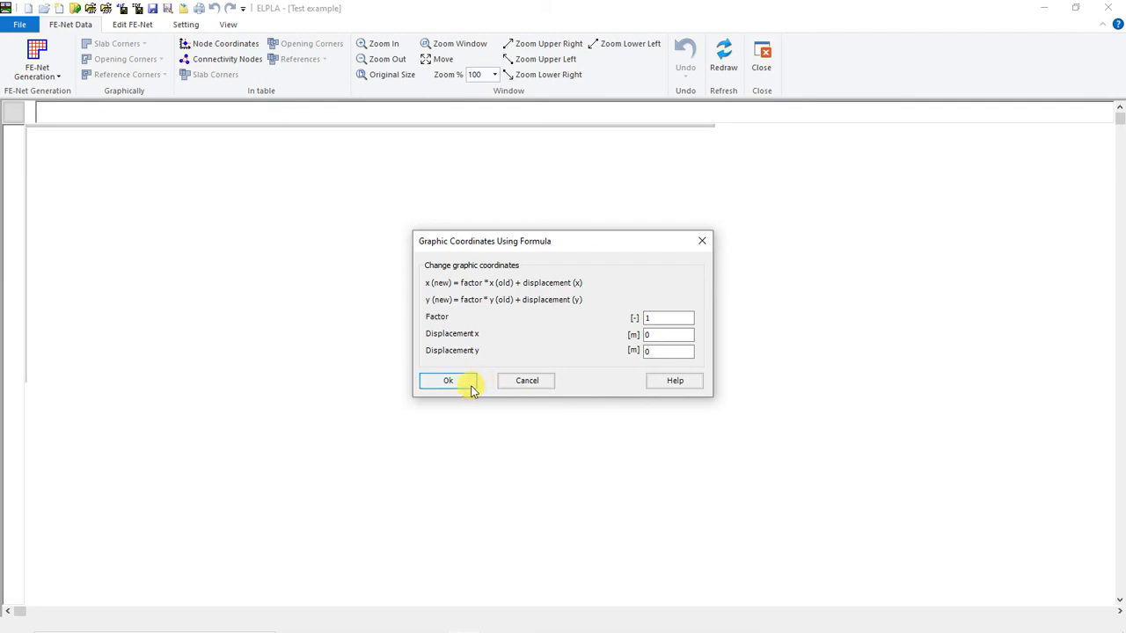
# Accept the coordinate transformation with factor 1 and zero displacements.
pyautogui.click(448, 380)
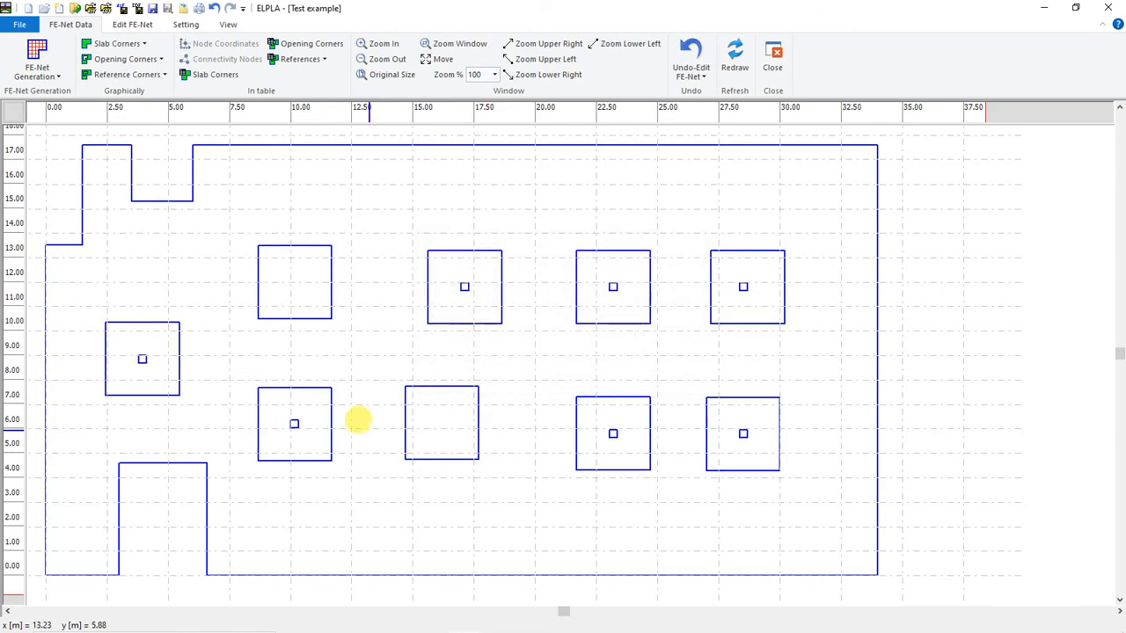
pyautogui.moveTo(358, 392)
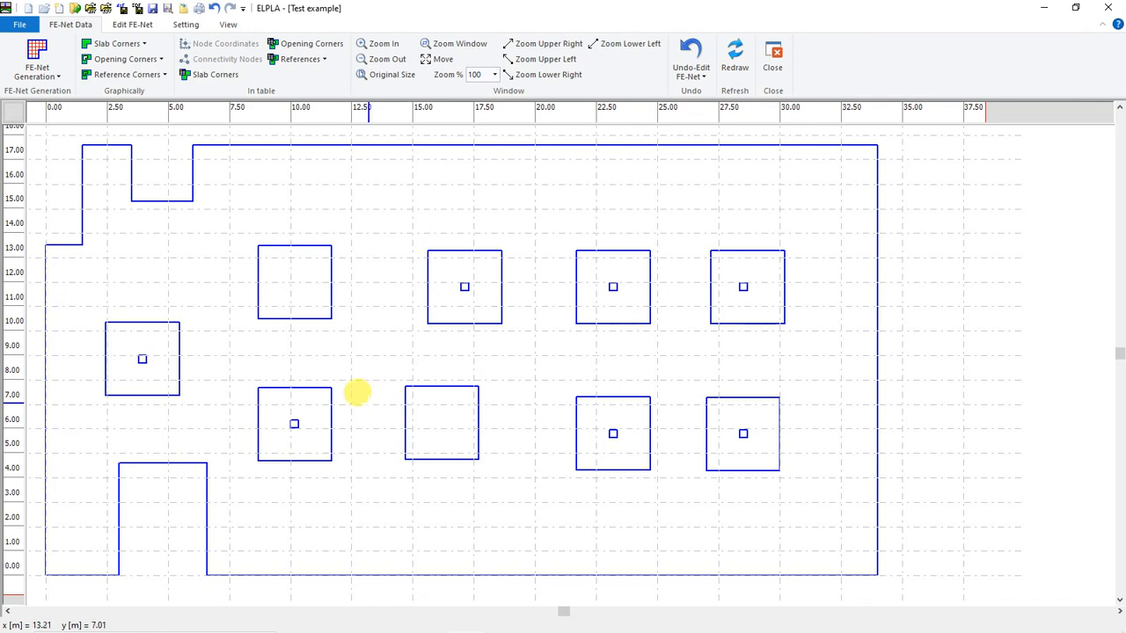
pyautogui.moveTo(179, 156)
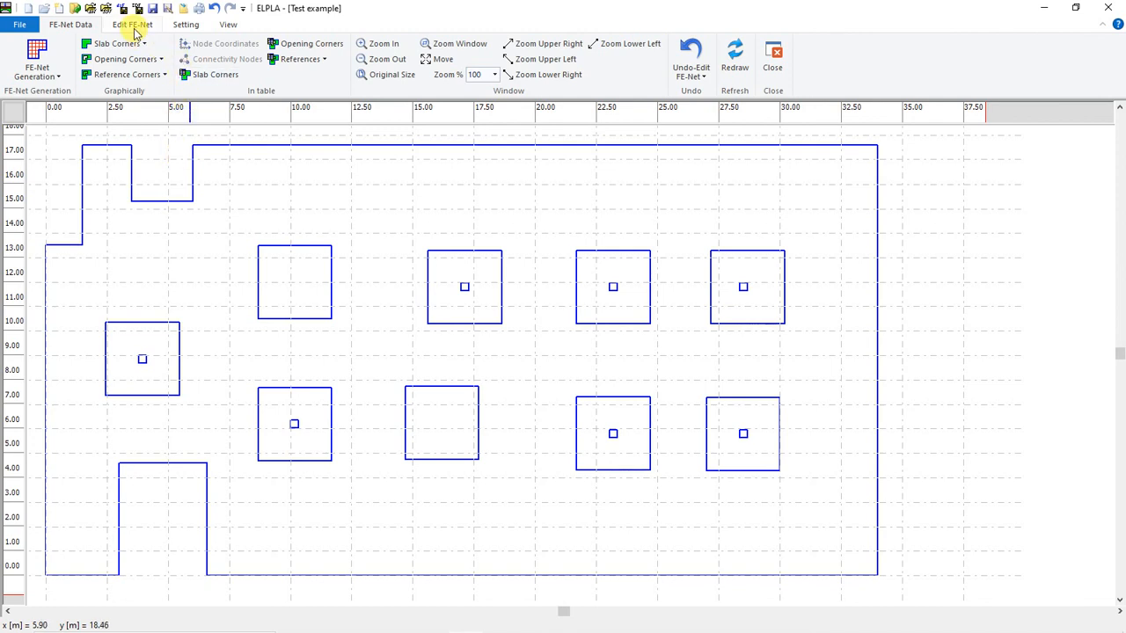
# Convert the selected outer outline into slab corners.
pyautogui.click(132, 23)
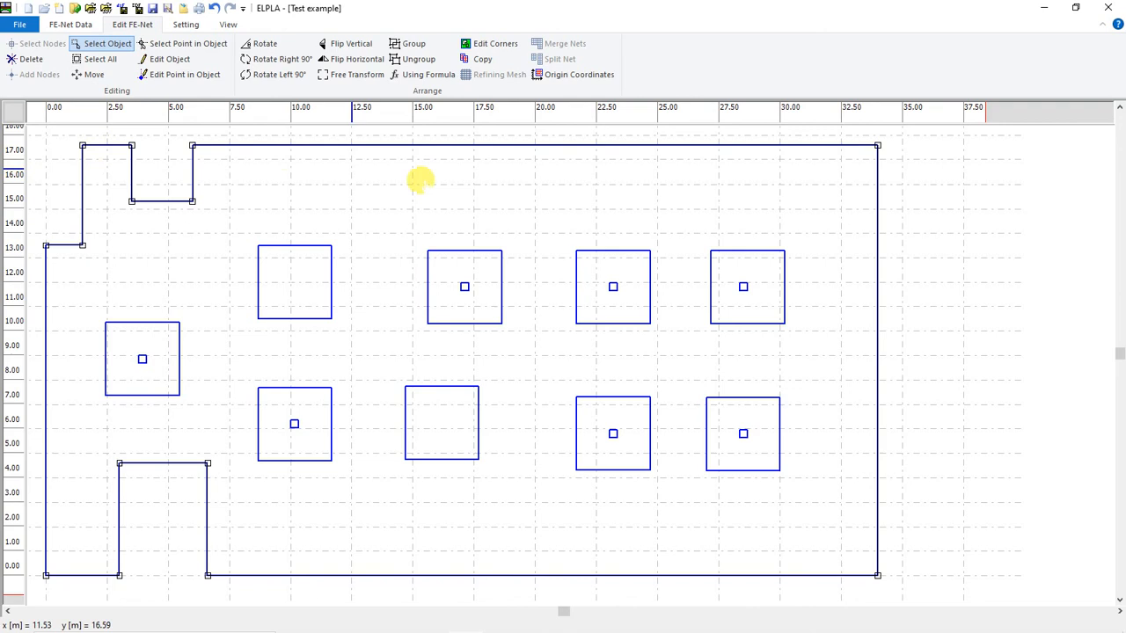
pyautogui.moveTo(220, 471)
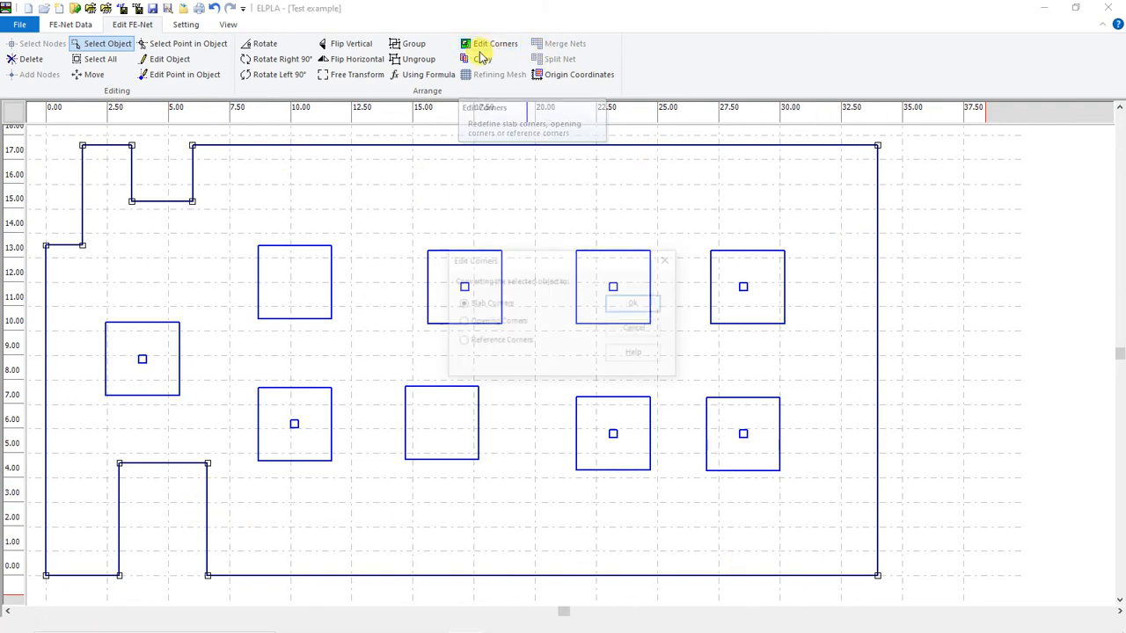
pyautogui.click(489, 44)
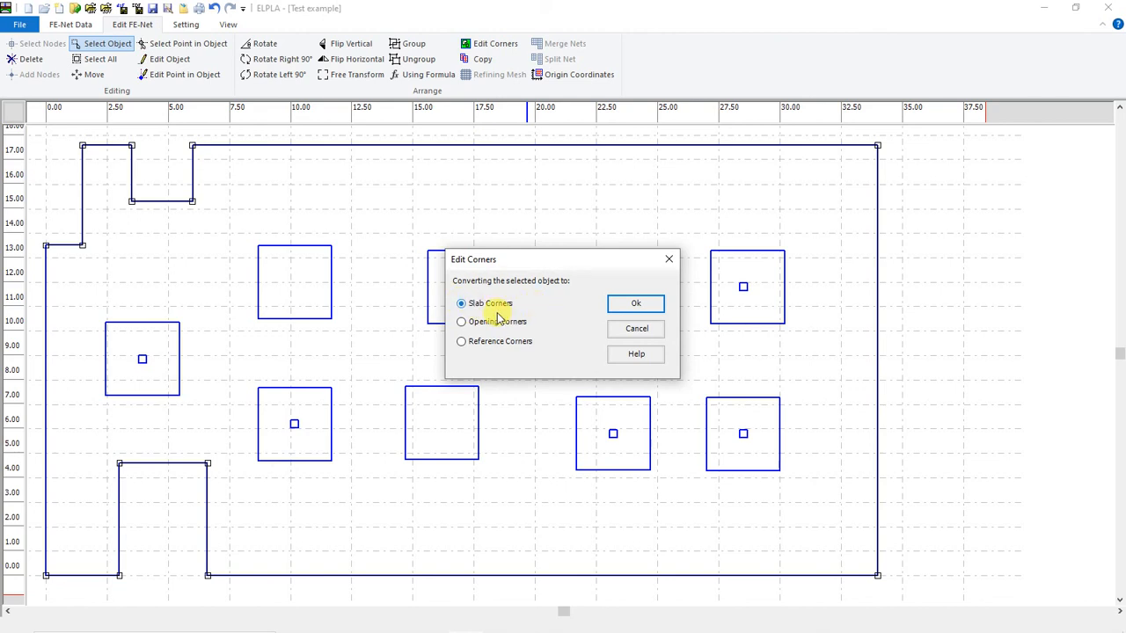
pyautogui.moveTo(573, 313)
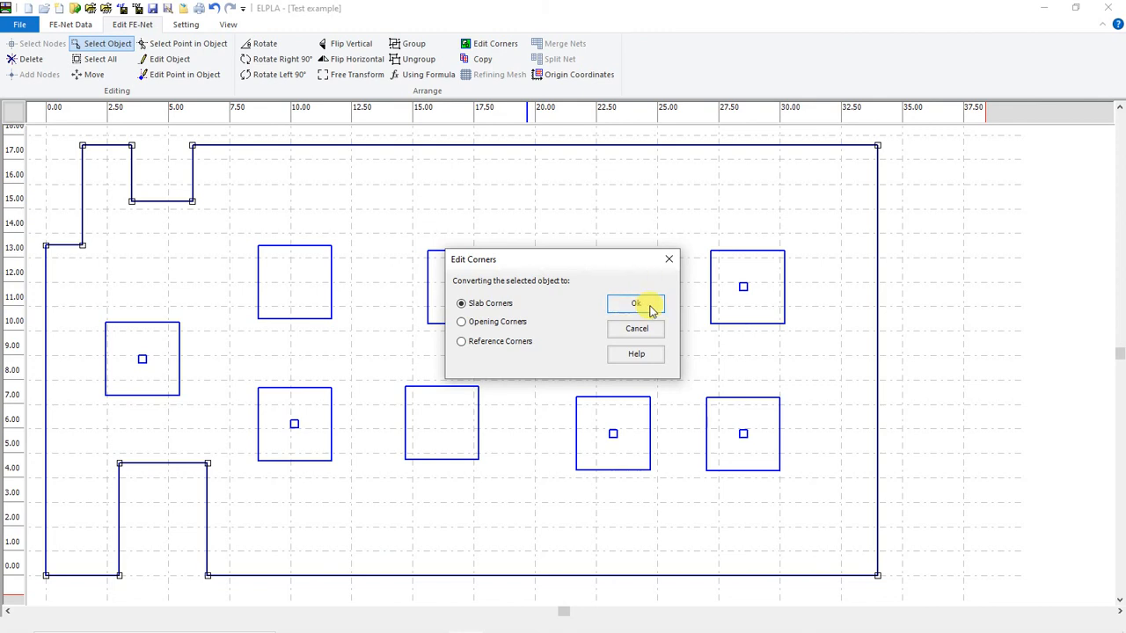
pyautogui.click(635, 303)
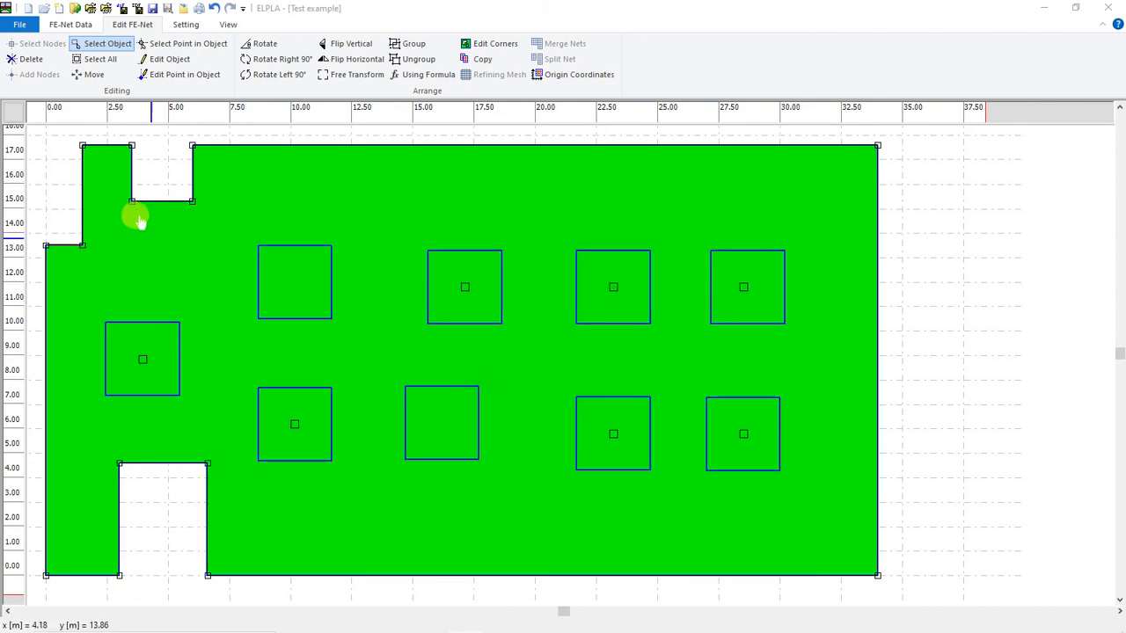
pyautogui.moveTo(333, 180)
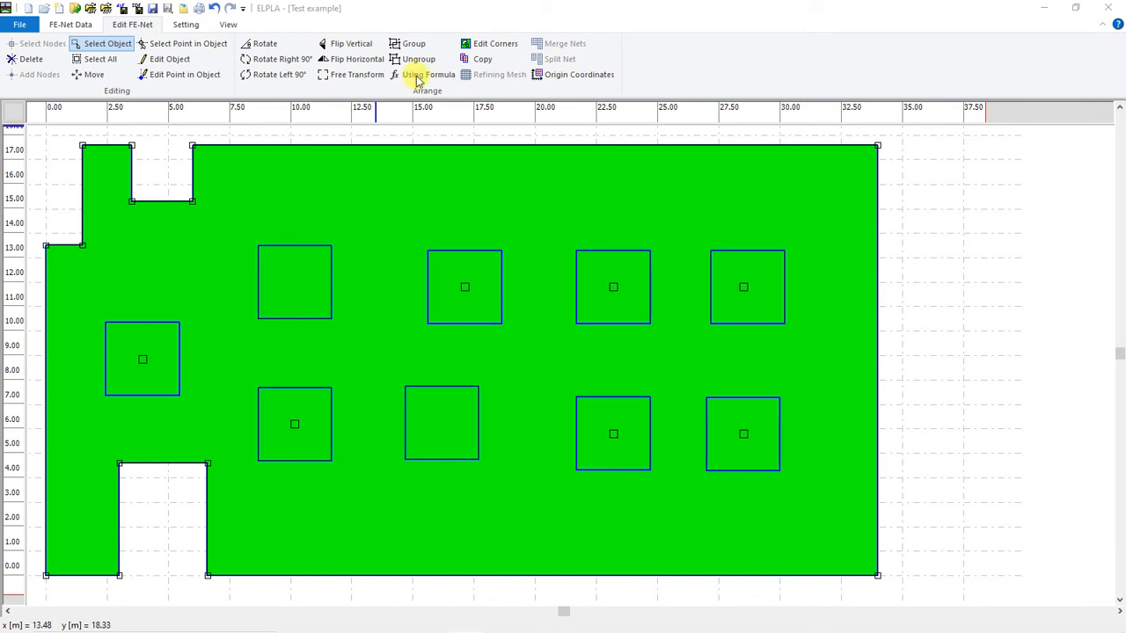
pyautogui.moveTo(495, 43)
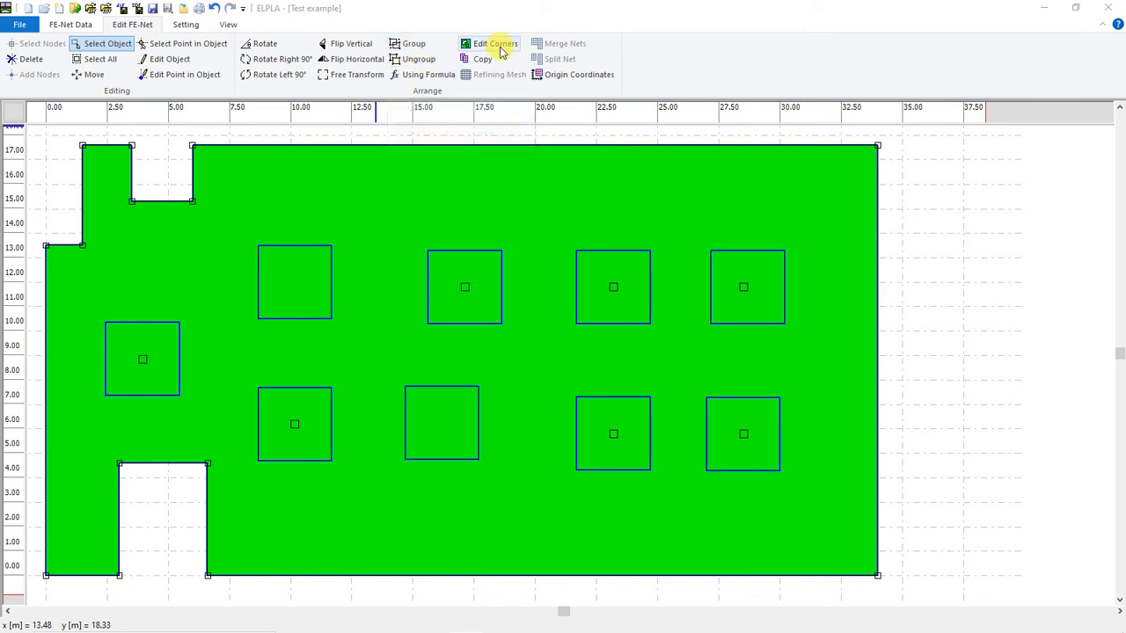
pyautogui.moveTo(495, 44)
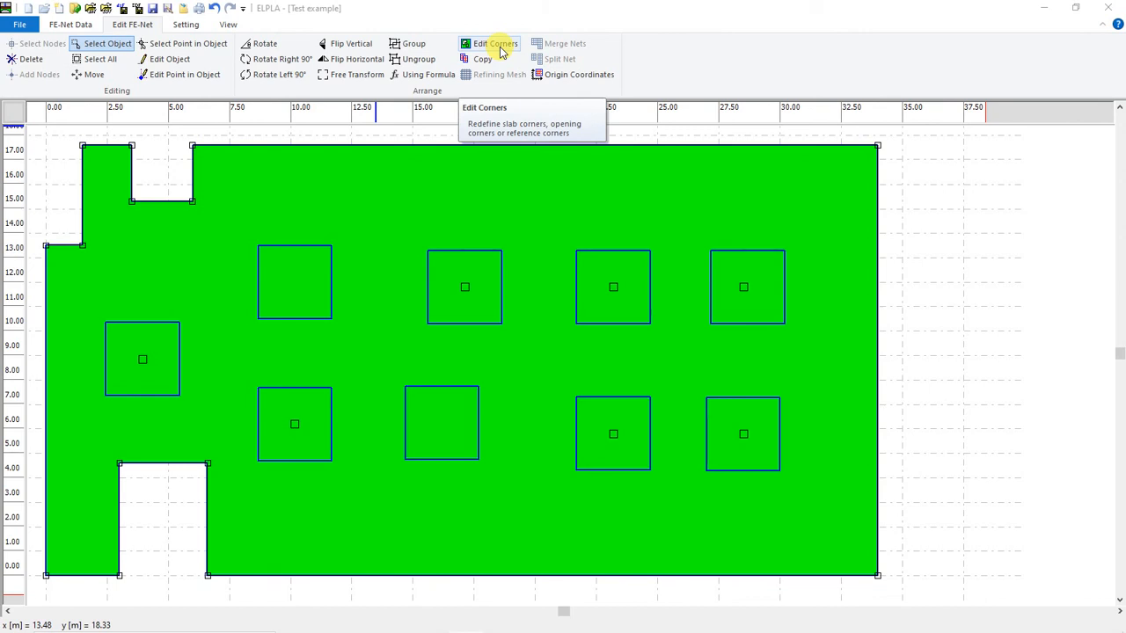
pyautogui.moveTo(69, 277)
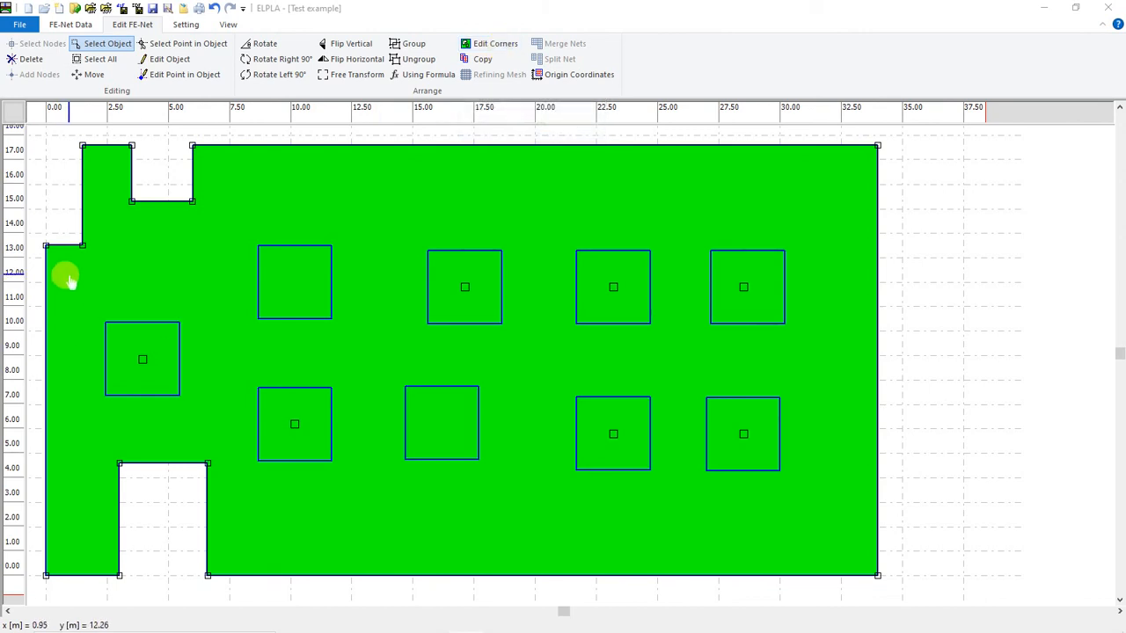
pyautogui.moveTo(115, 488)
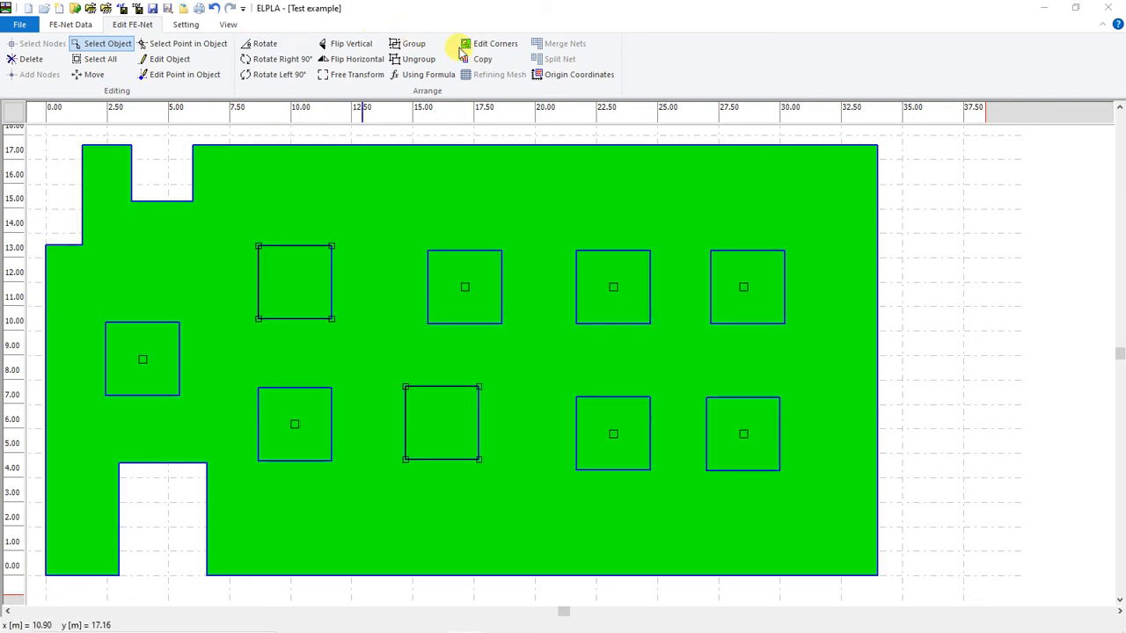
# Turn the two empty squares into opening corners and reactivate Select Object.
pyautogui.click(495, 43)
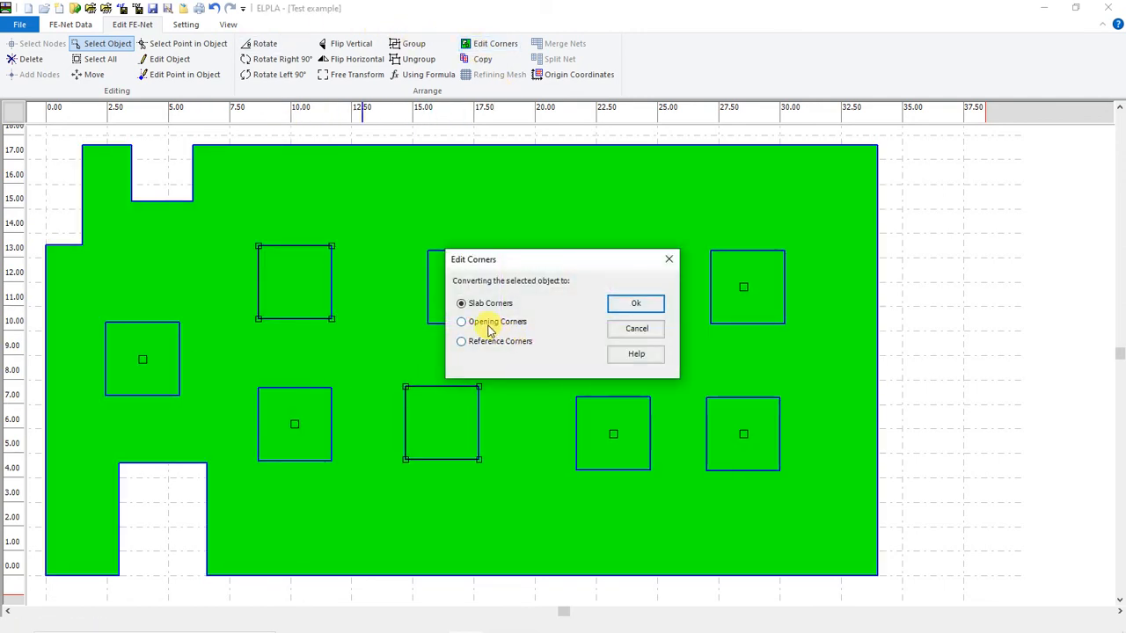
pyautogui.click(461, 321)
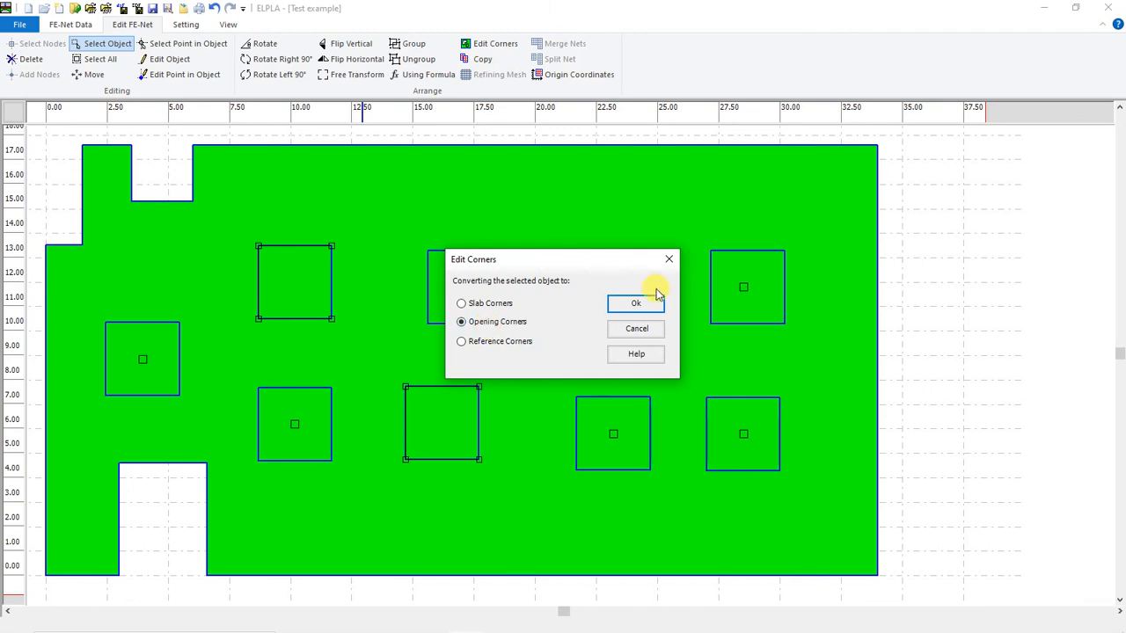
pyautogui.click(636, 303)
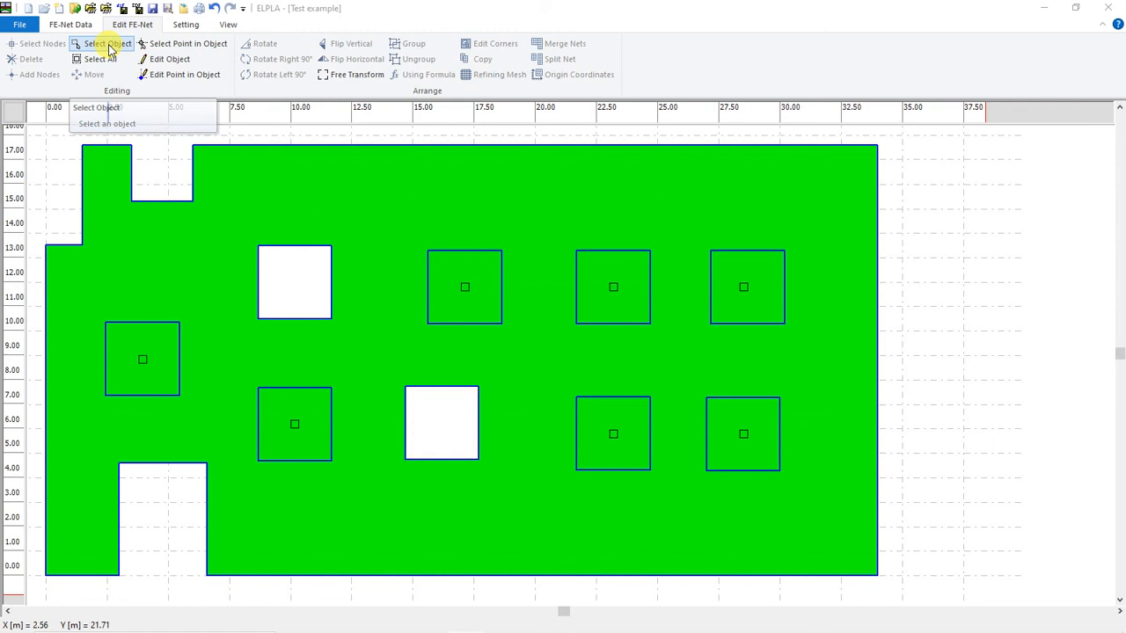
pyautogui.click(143, 358)
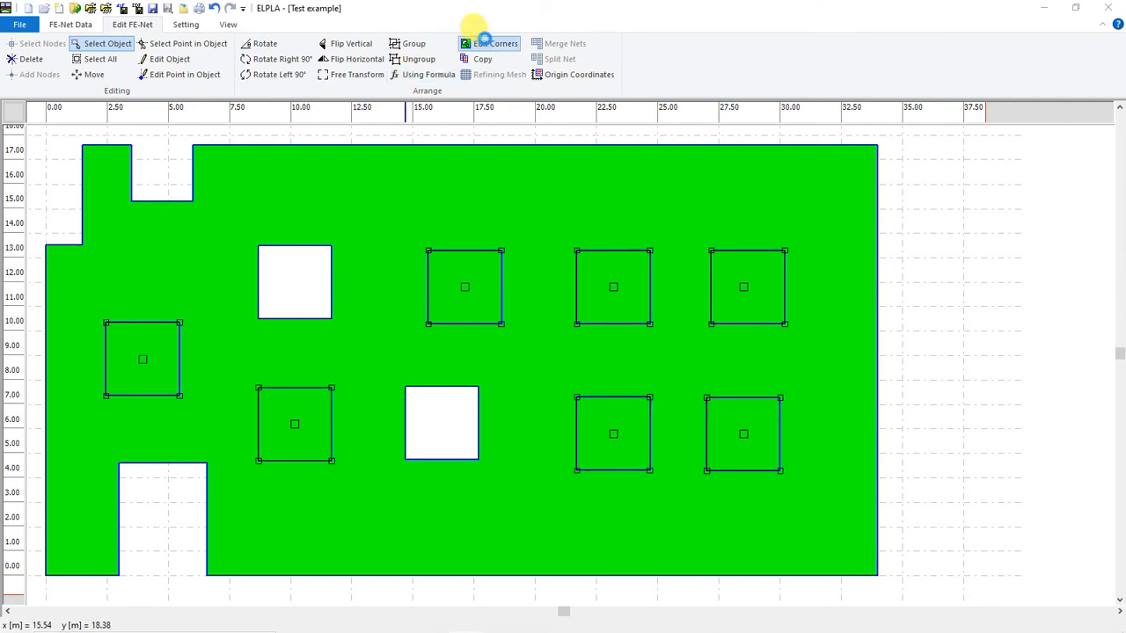
# Convert the seven marked column squares into reference corners.
pyautogui.click(494, 43)
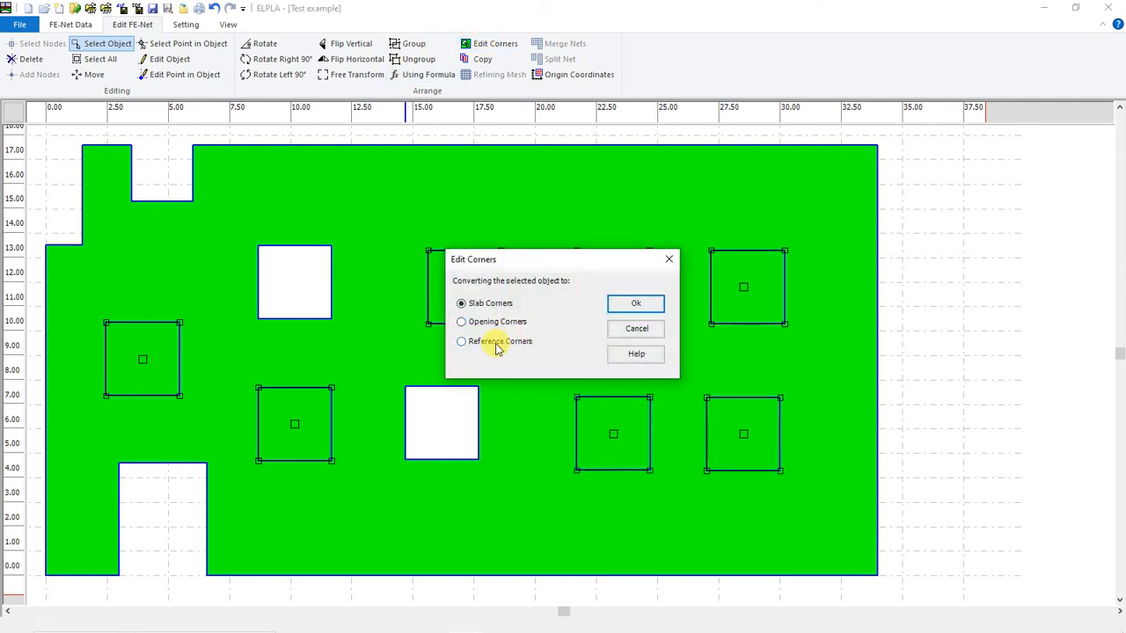
pyautogui.click(461, 341)
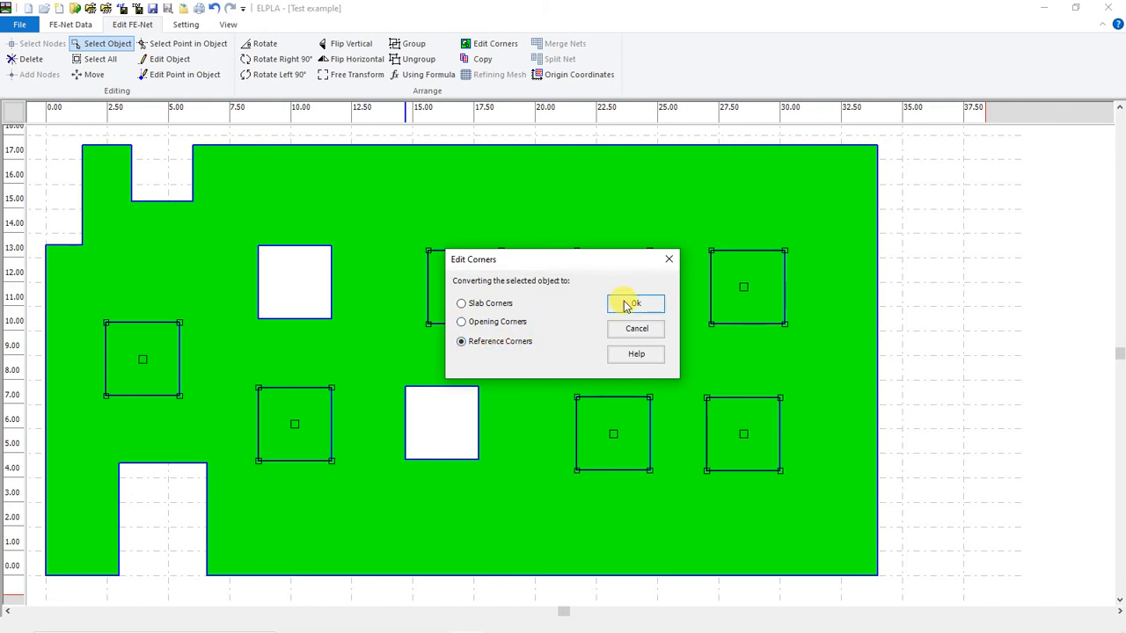
pyautogui.click(635, 302)
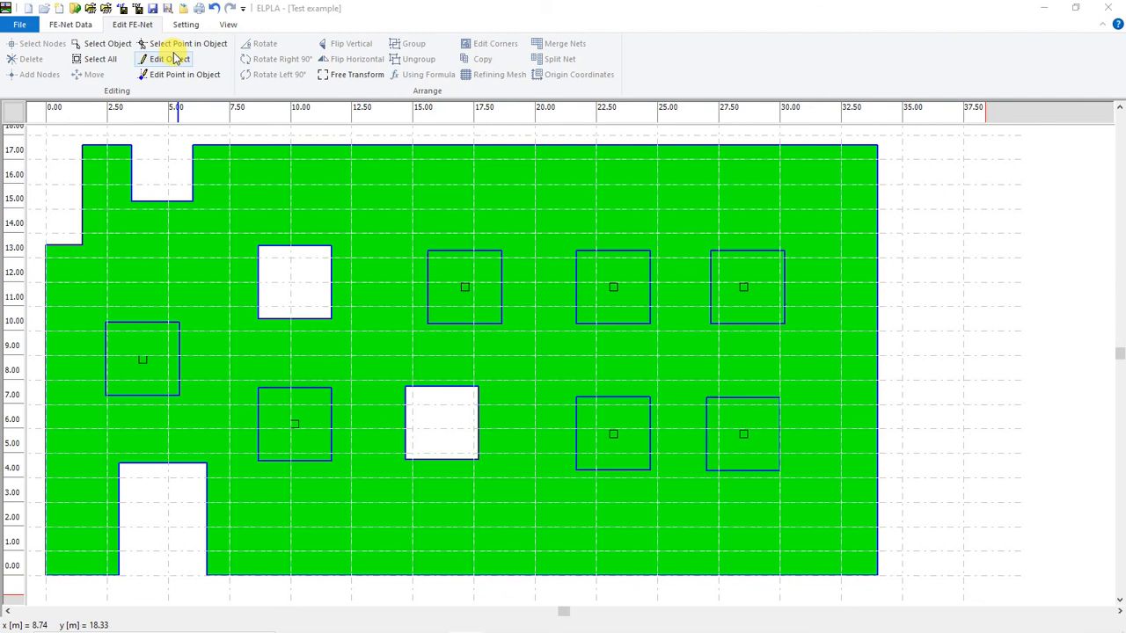
pyautogui.click(228, 23)
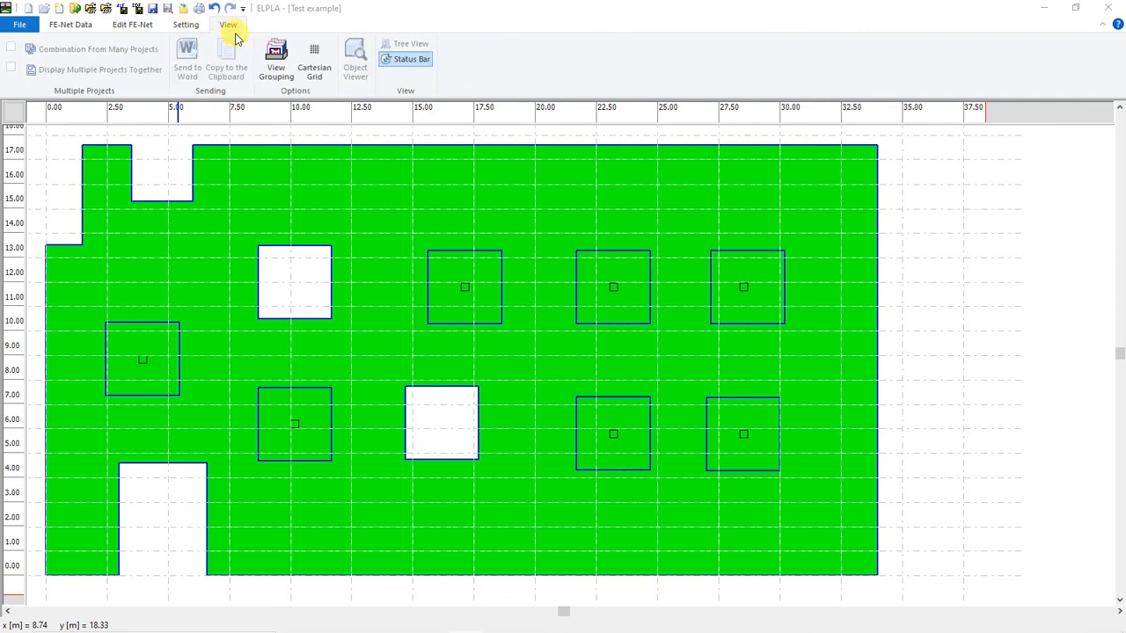
# Set the Cartesian grid intervals Dx and Dy to 0.75 m.
pyautogui.click(314, 59)
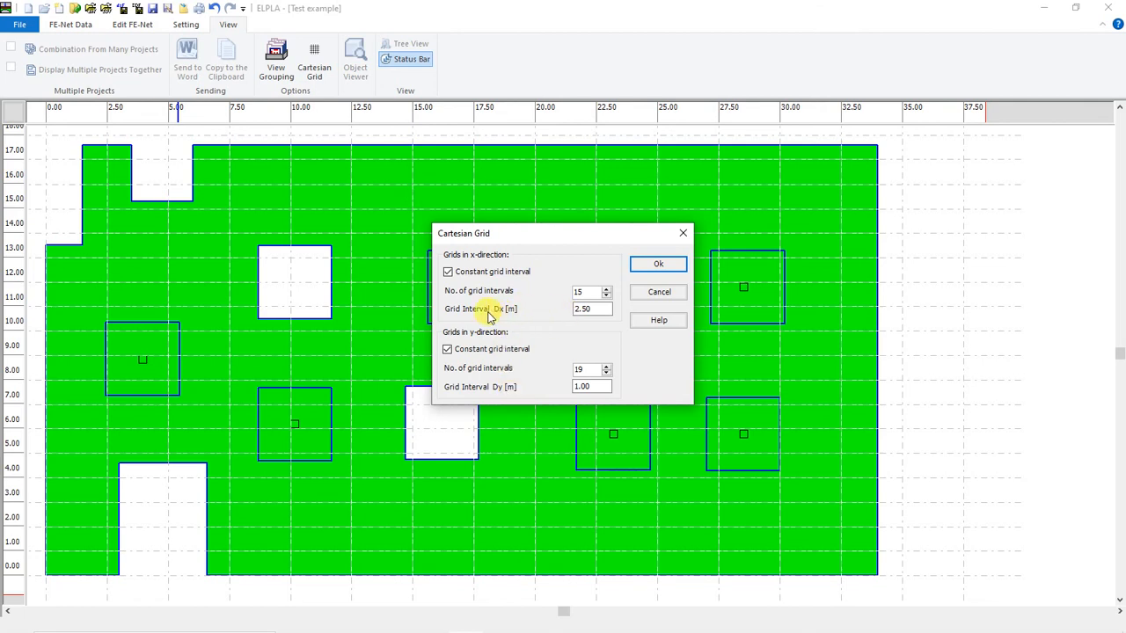
pyautogui.moveTo(498, 367)
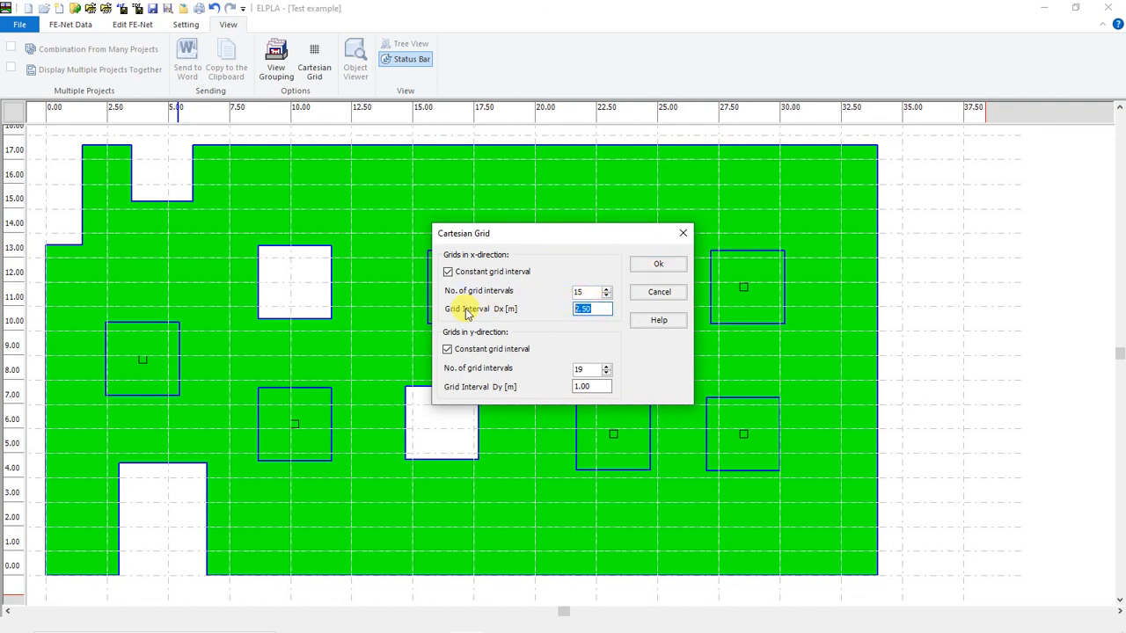
pyautogui.moveTo(622, 328)
pyautogui.write('0.75')
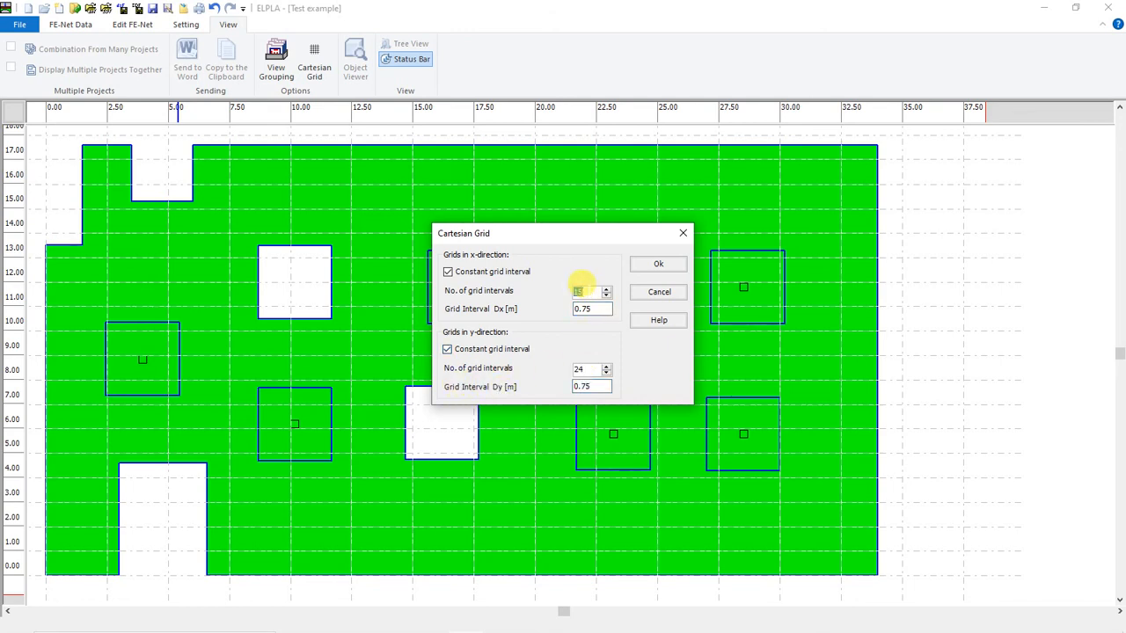
pyautogui.click(657, 264)
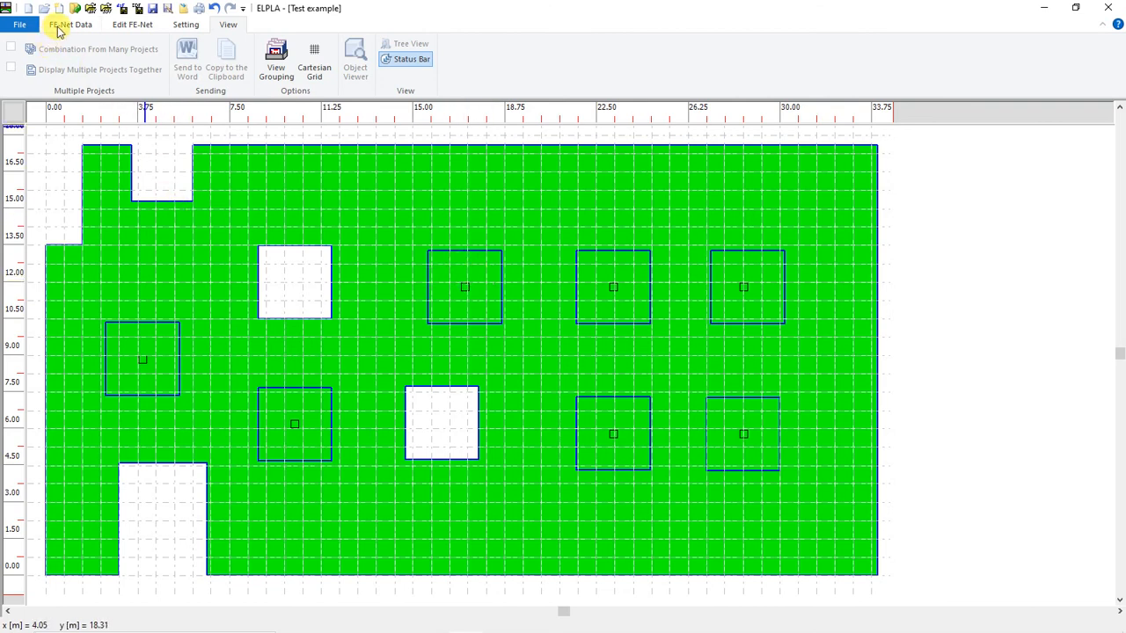
# Generate the finite element net over the slab using Generating FE-Net.
pyautogui.click(70, 23)
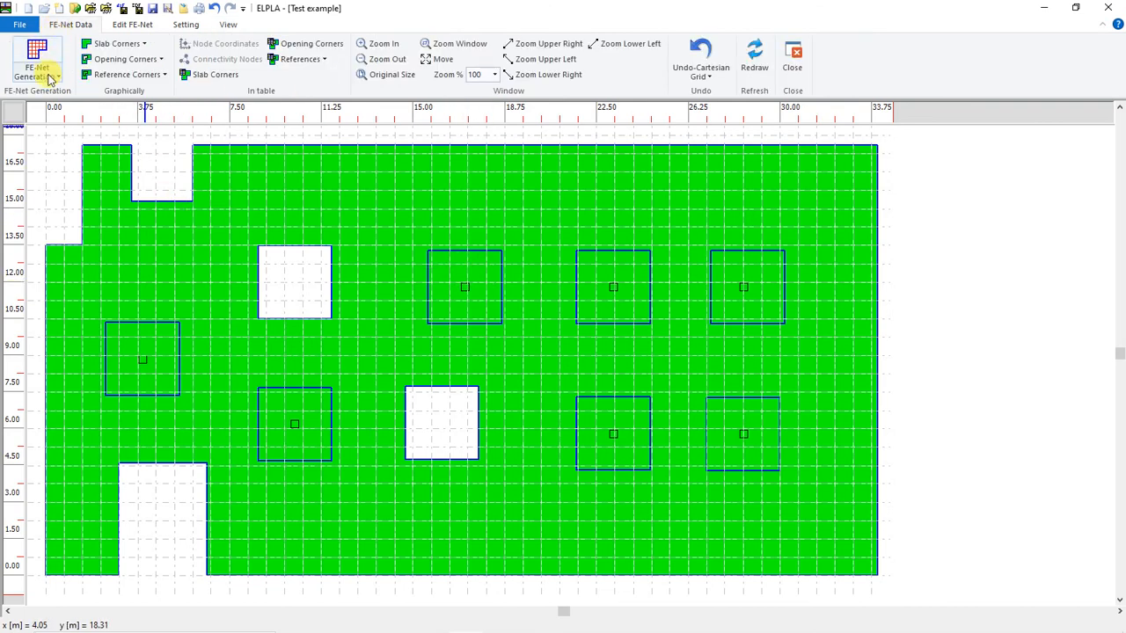
pyautogui.click(37, 71)
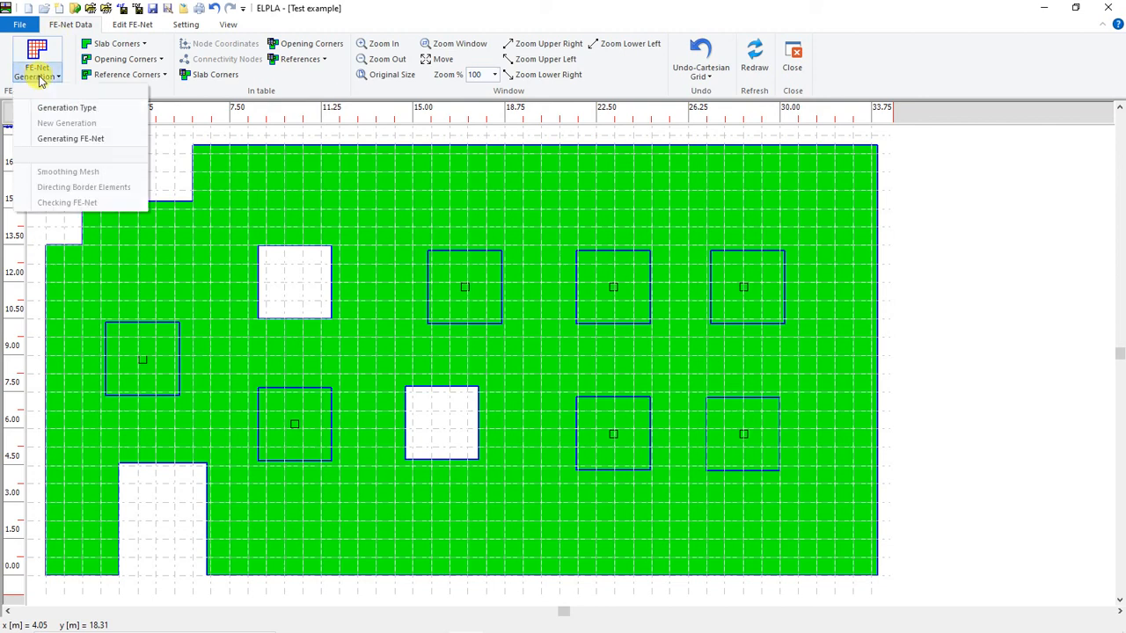
pyautogui.moveTo(70, 138)
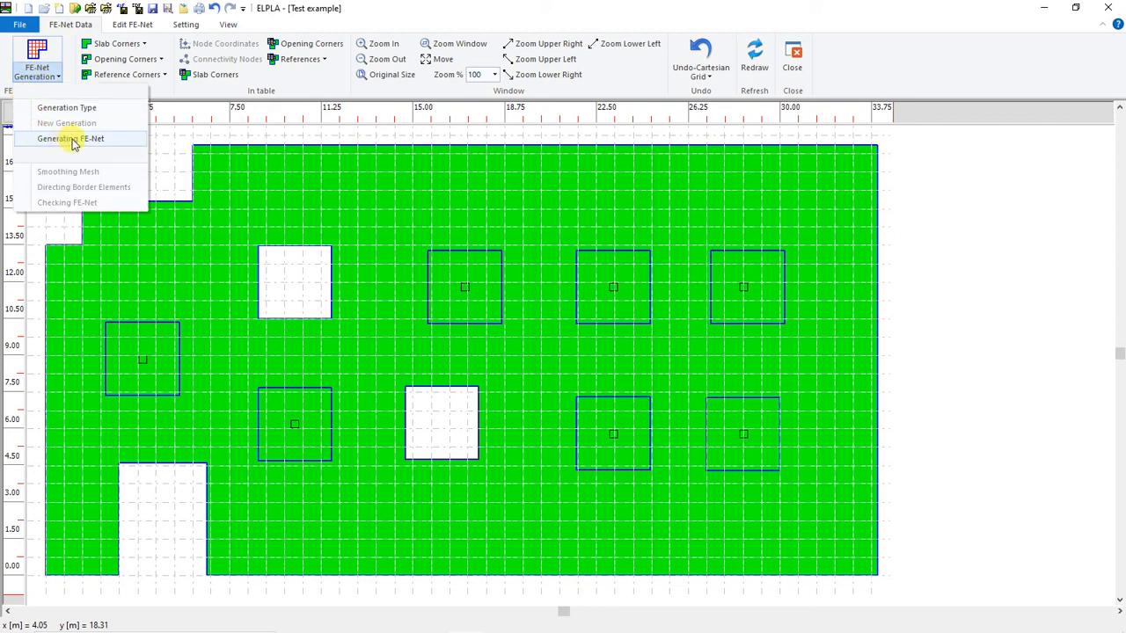
pyautogui.moveTo(95, 144)
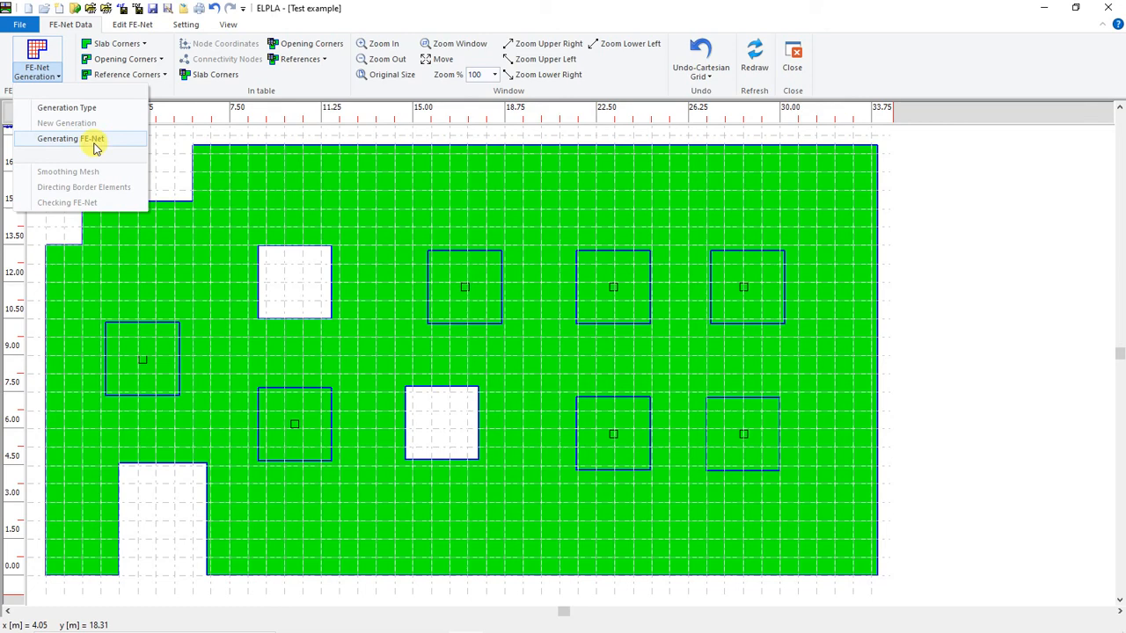
pyautogui.click(70, 139)
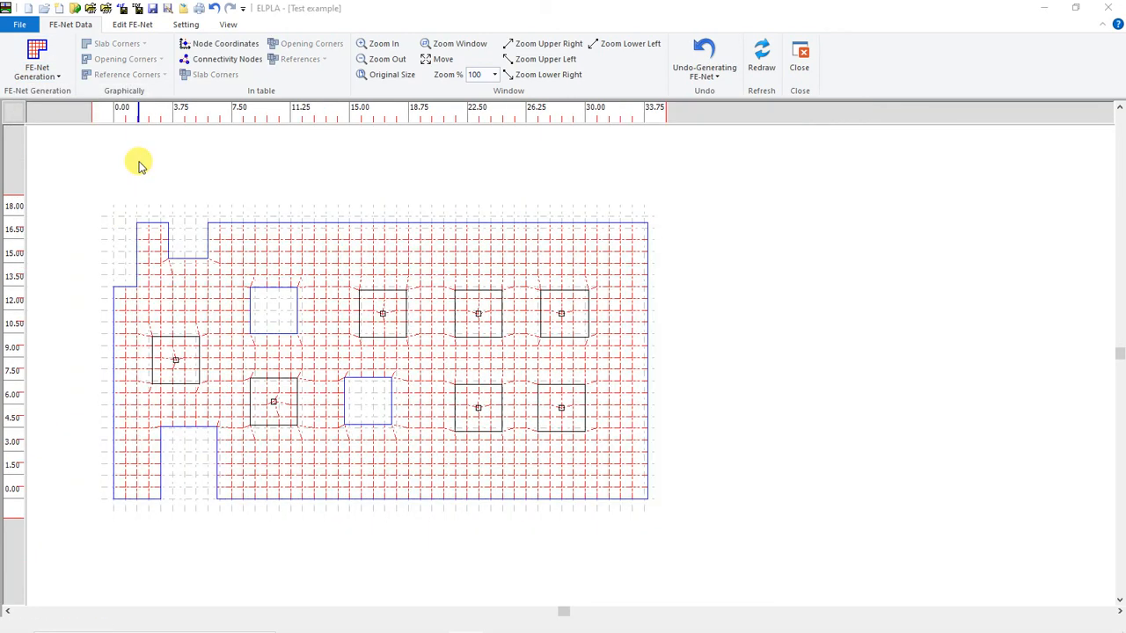
pyautogui.moveTo(413, 303)
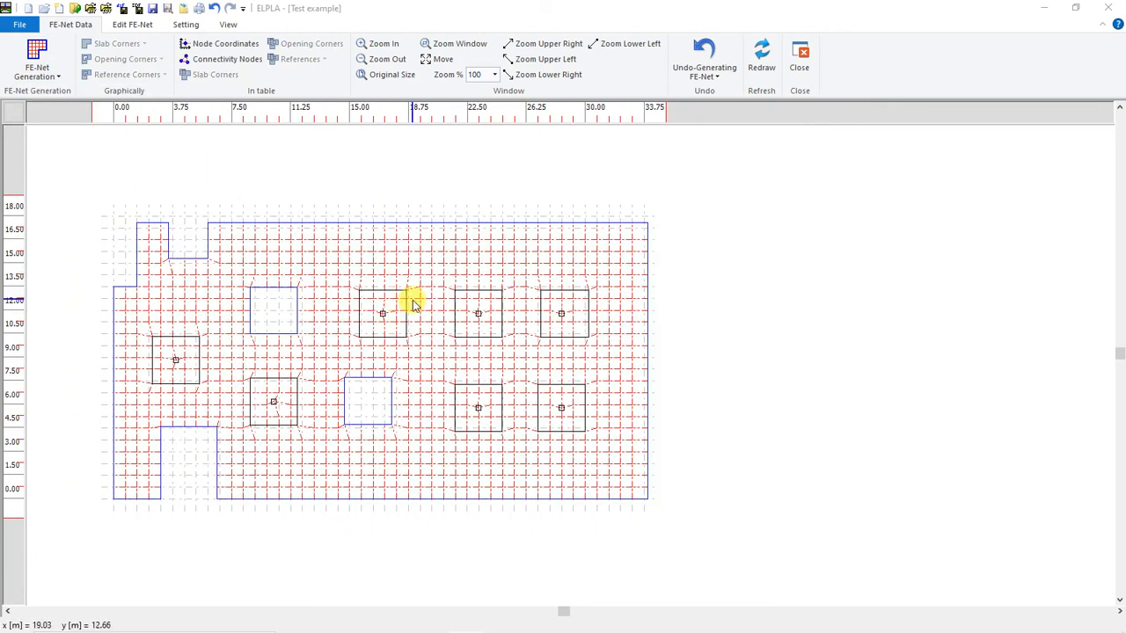